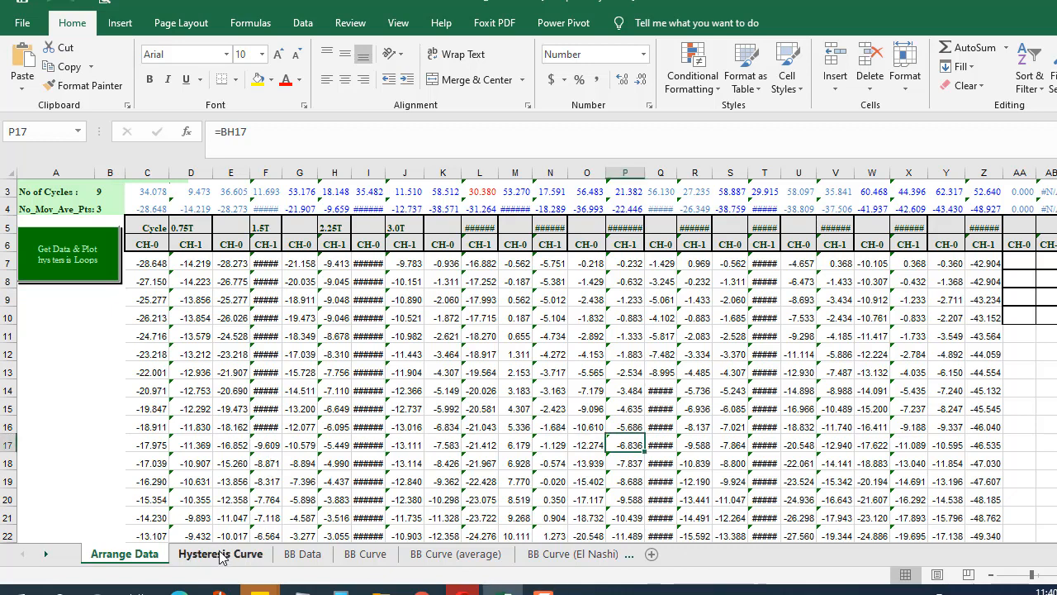
- Compare the Arrange Data values against the Hysteresis Curve chart, then bring up the Start menu
left_click(221, 553)
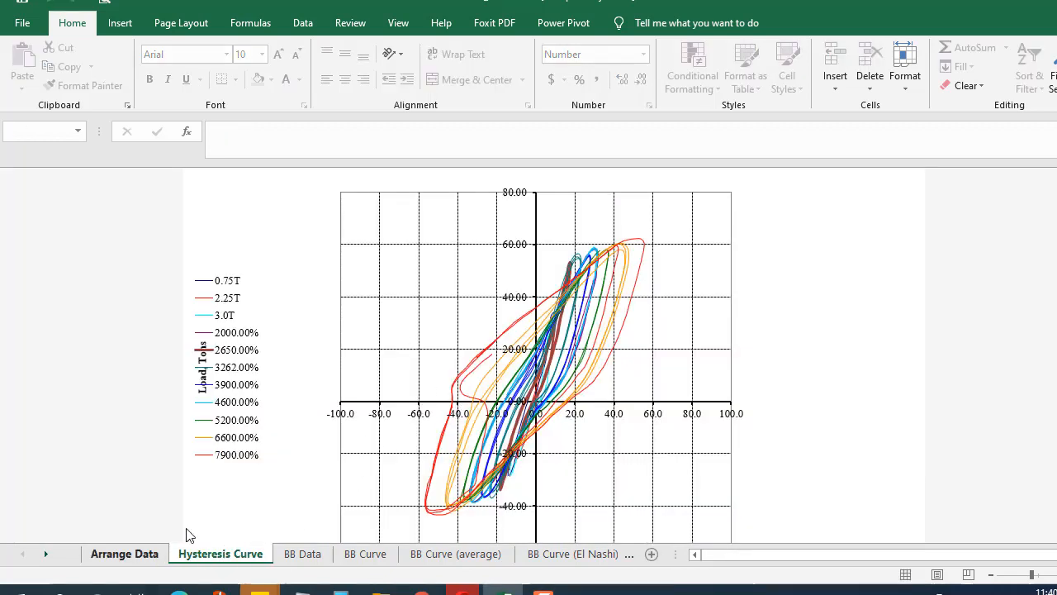
mouse_move(227, 469)
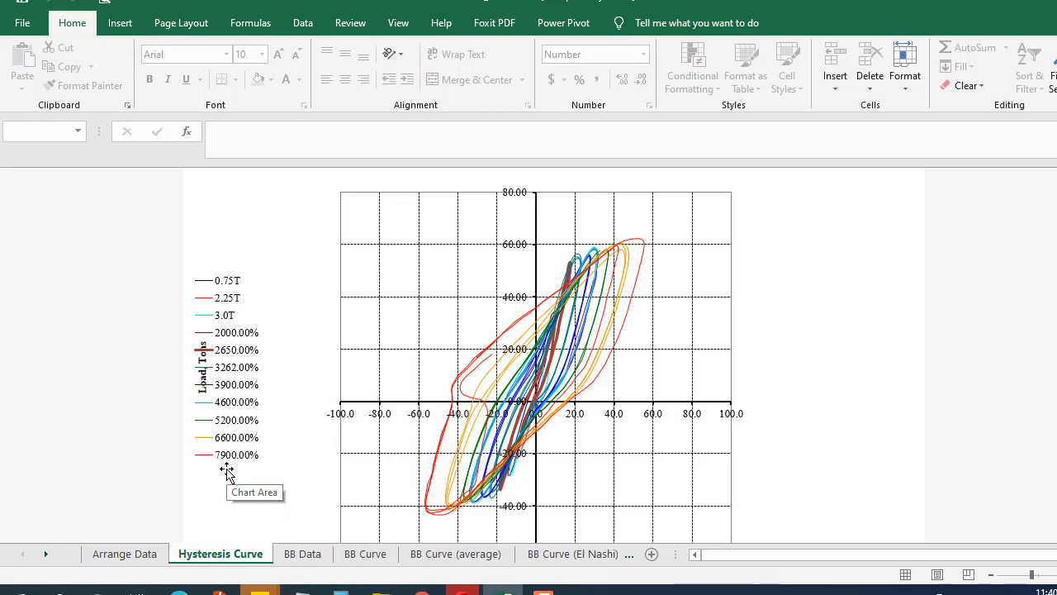
left_click(125, 553)
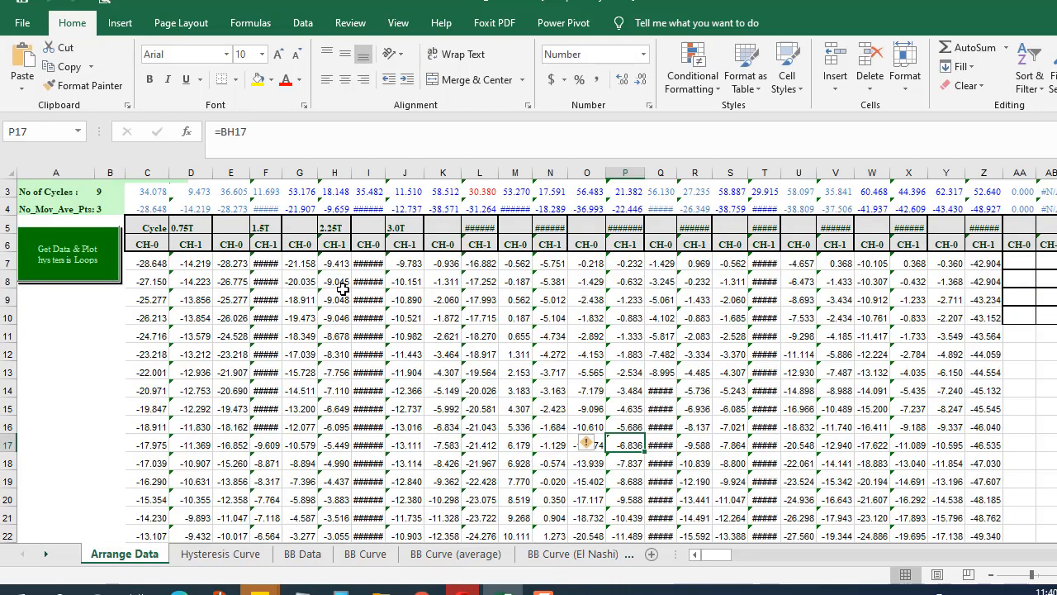
mouse_move(233, 526)
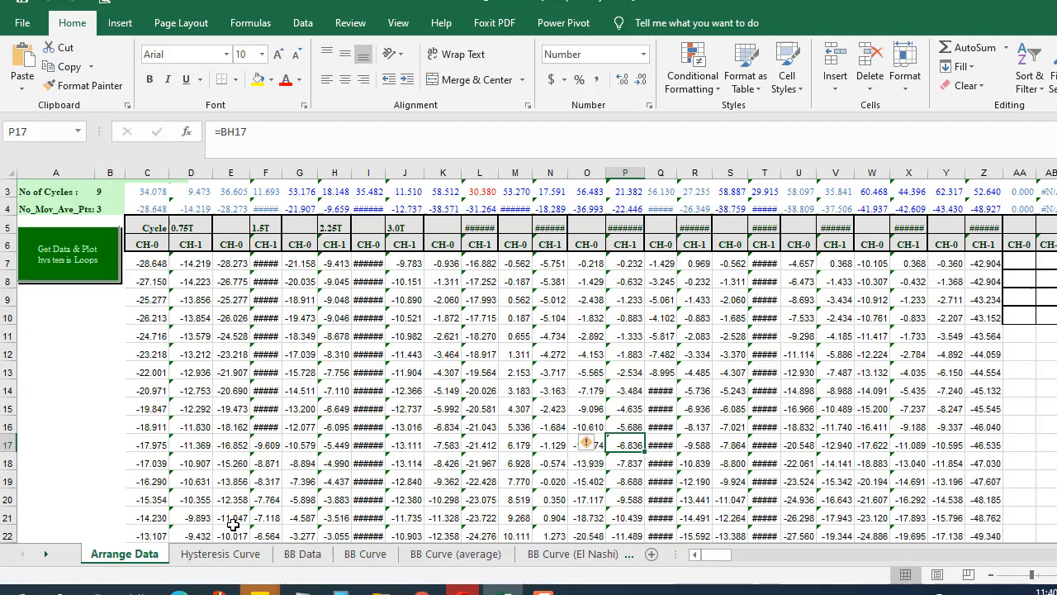
left_click(220, 553)
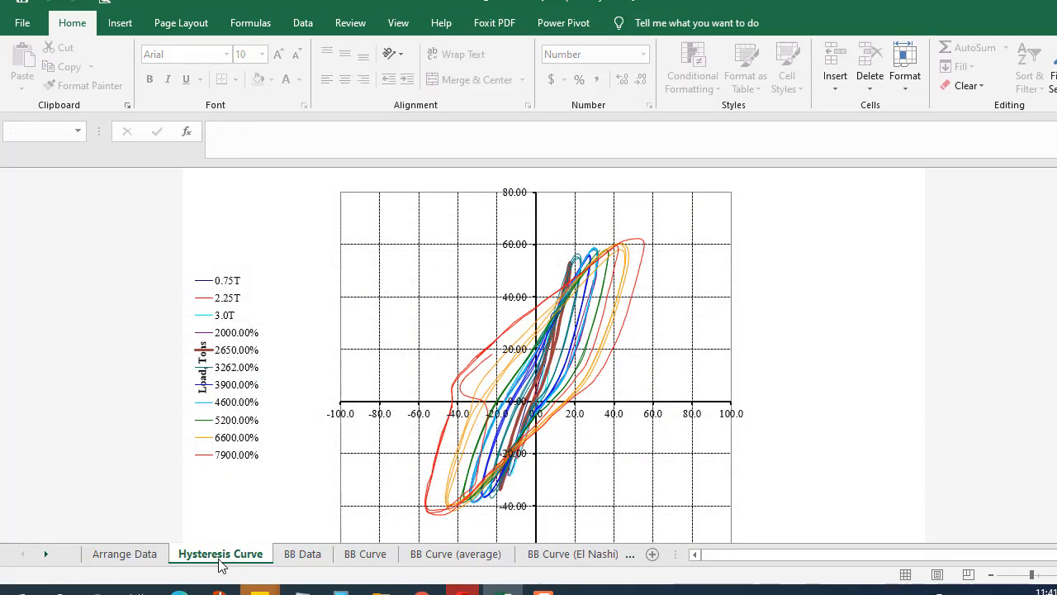
left_click(123, 553)
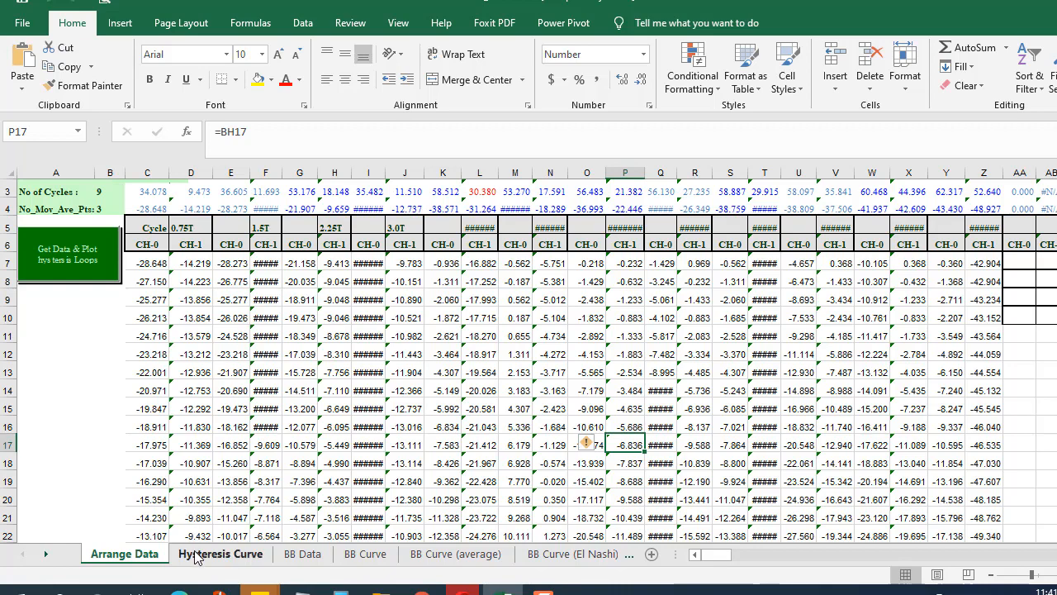
left_click(220, 553)
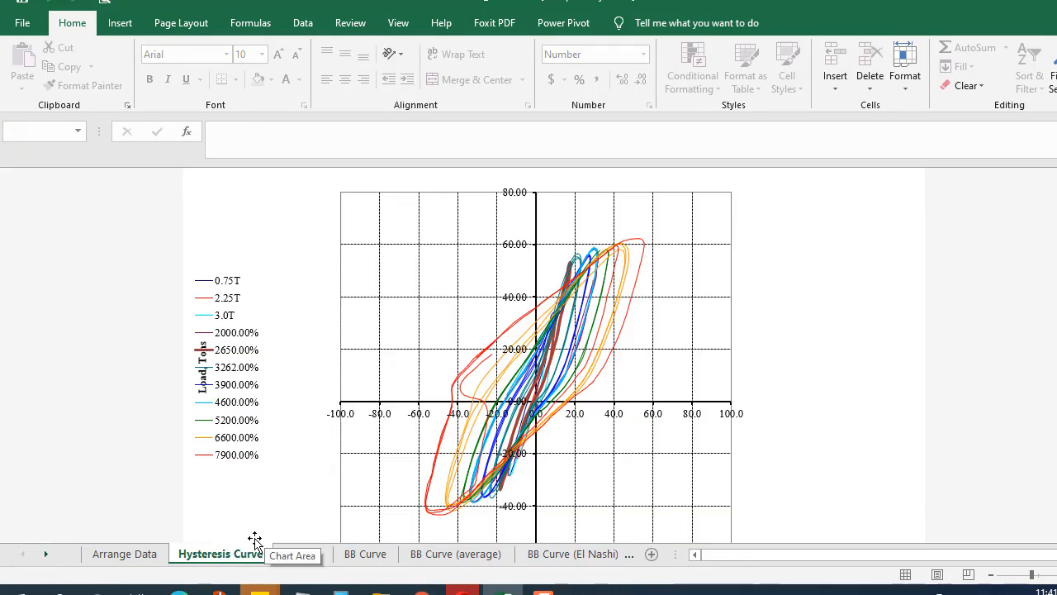
mouse_move(240, 528)
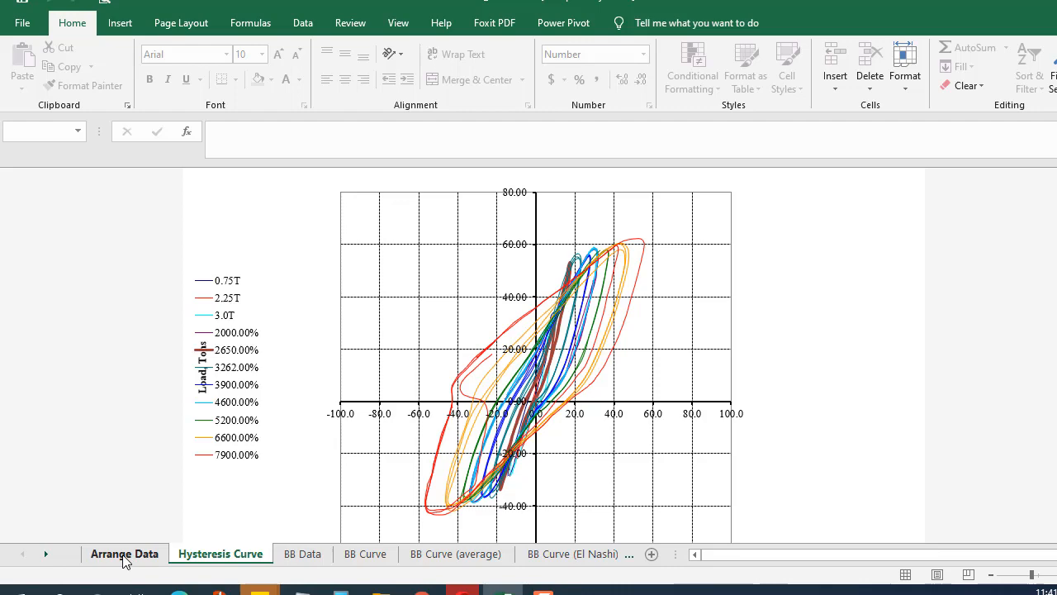
left_click(125, 554)
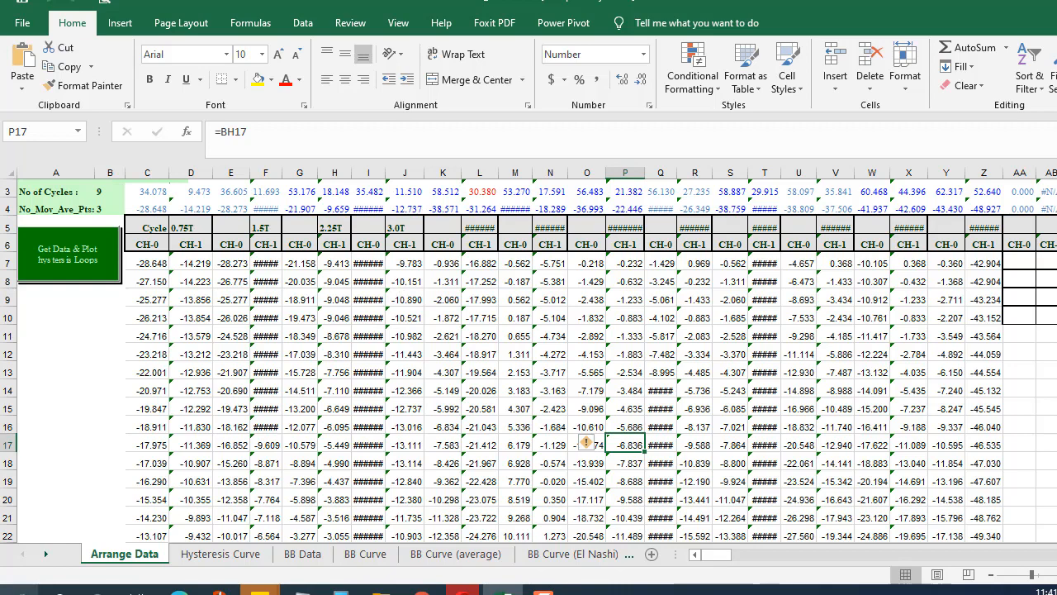
left_click(13, 587)
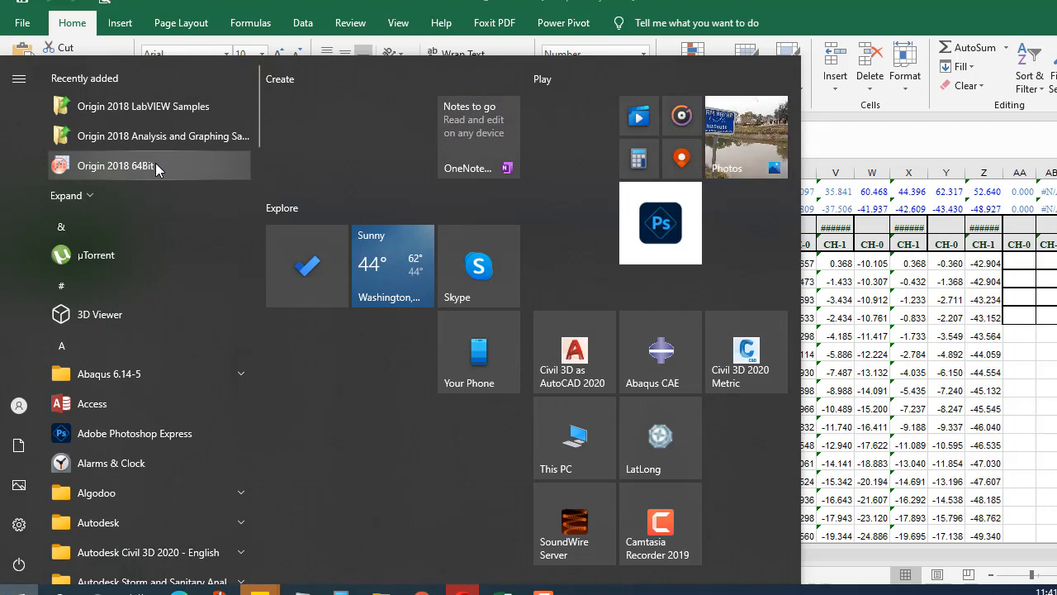
- Launch Origin 2018 64Bit and maximize the empty Book1 worksheet
left_click(116, 165)
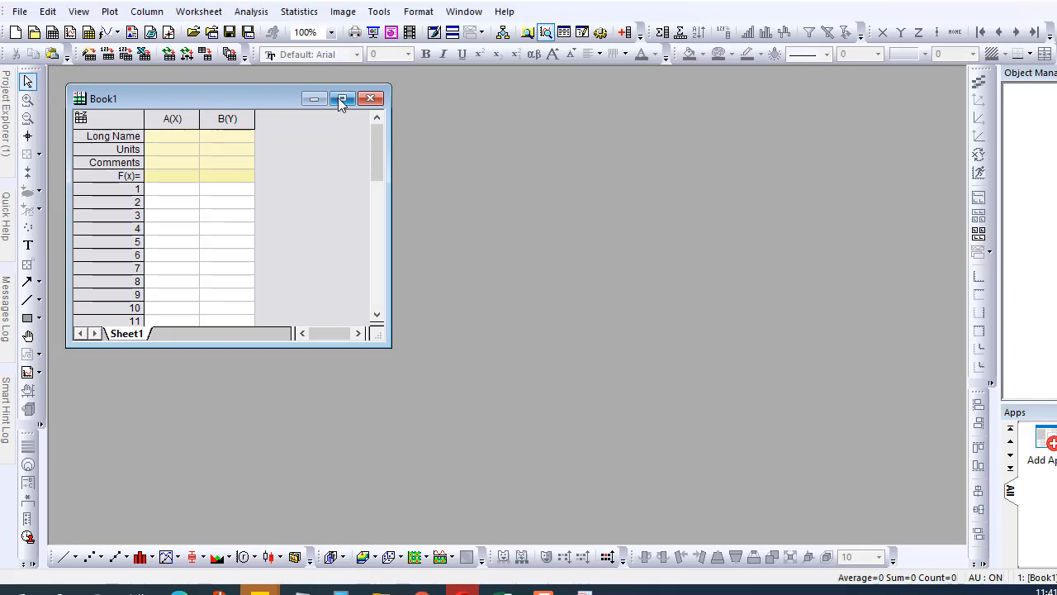
left_click(341, 98)
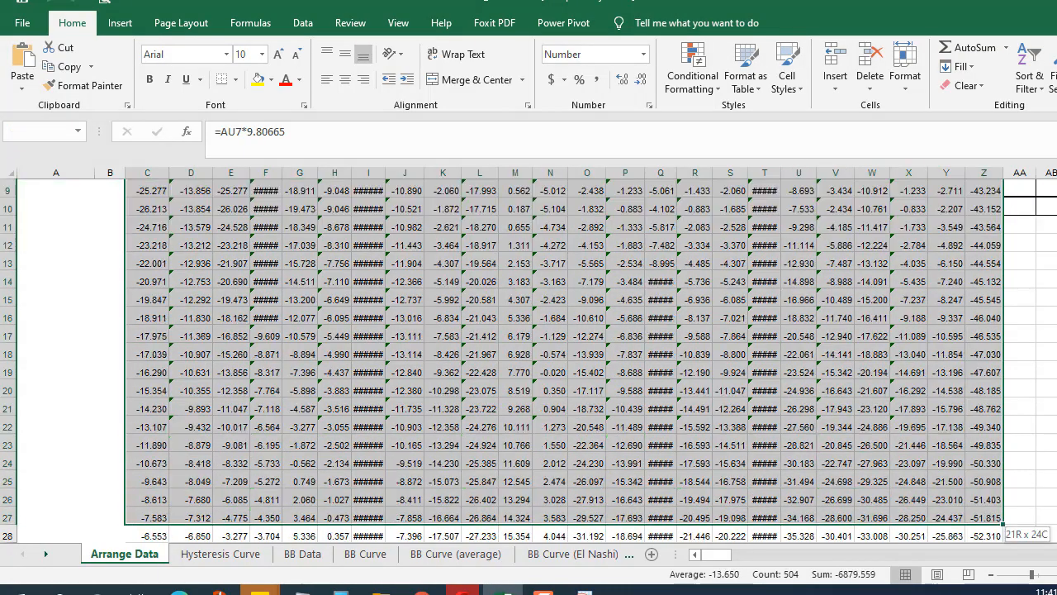
- Paste the copied Excel load-displacement block into the Origin worksheet at cell A1
scroll("down", 3)
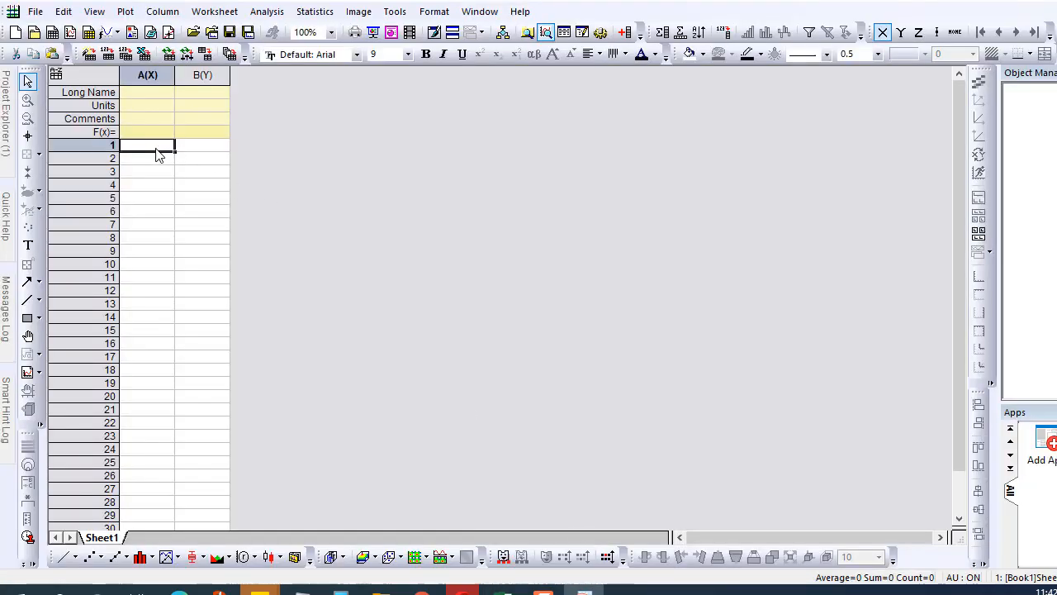
right_click(147, 146)
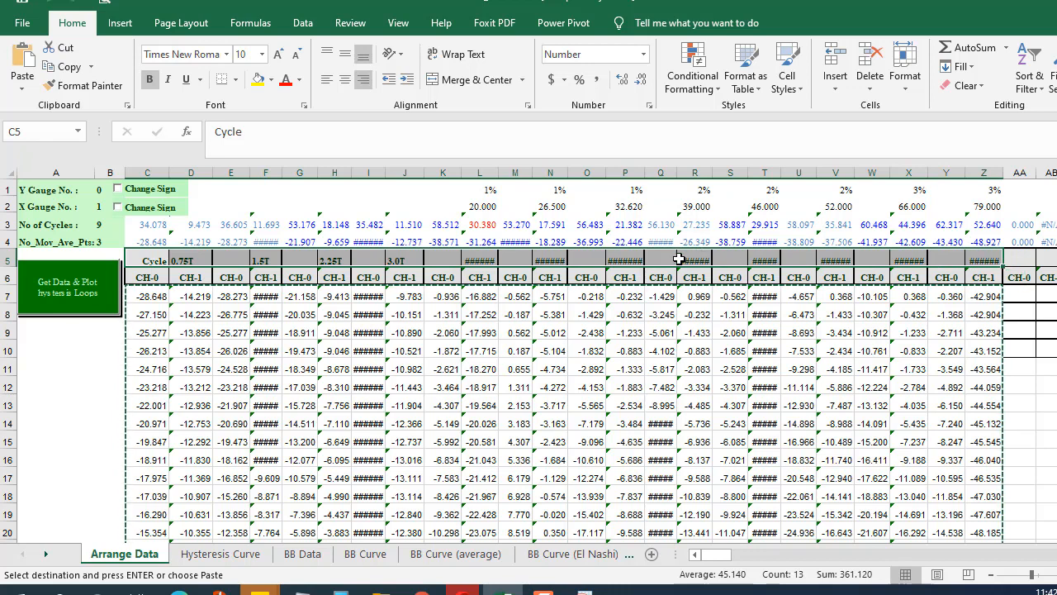
right_click(677, 257)
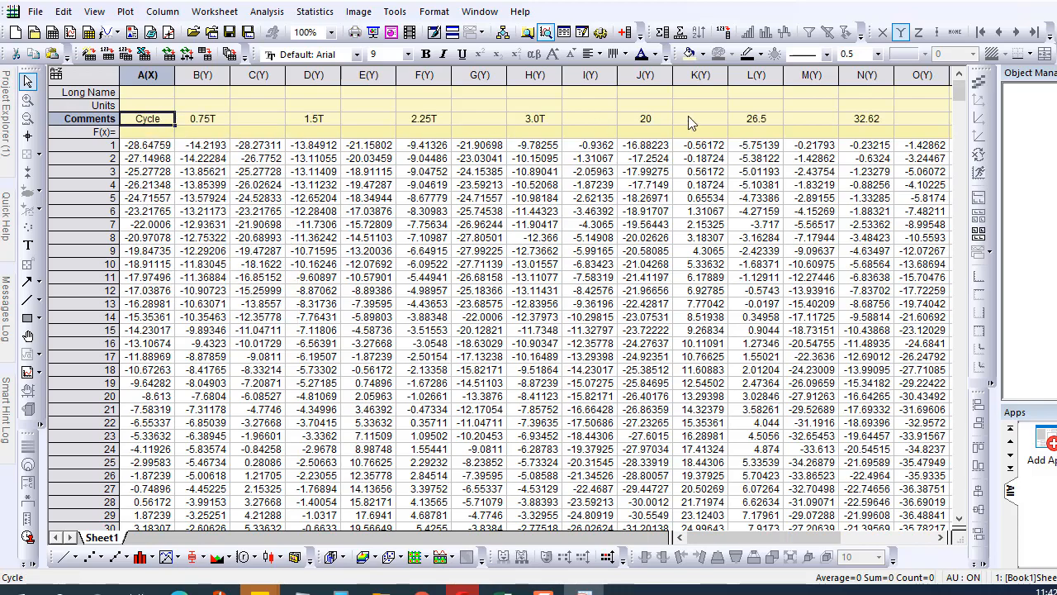
- Set column A's long name to 'Load' and start typing 'Displ' for column B
scroll("right", 3)
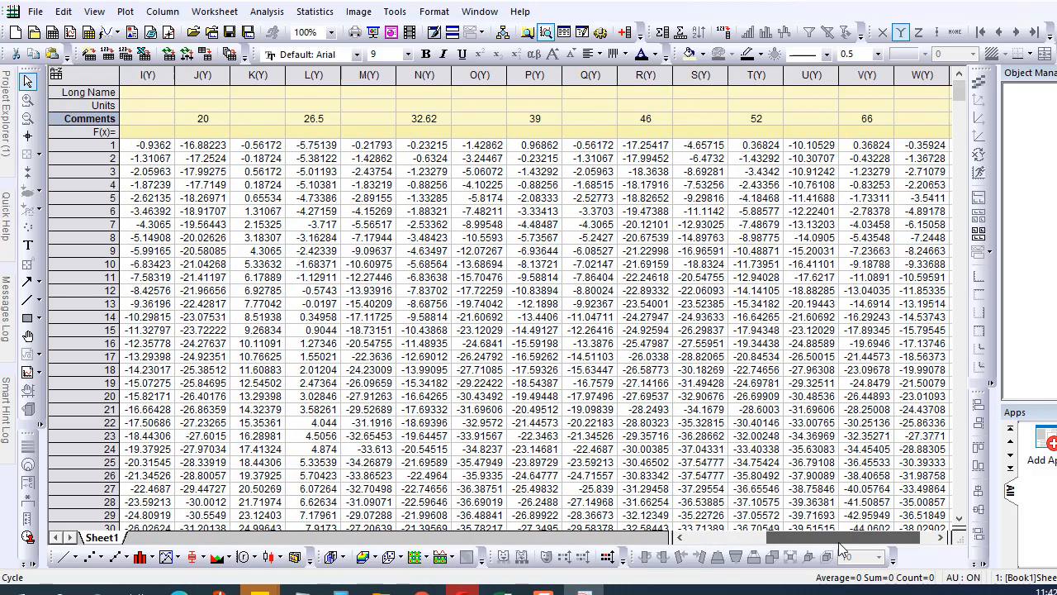
scroll("left", 3)
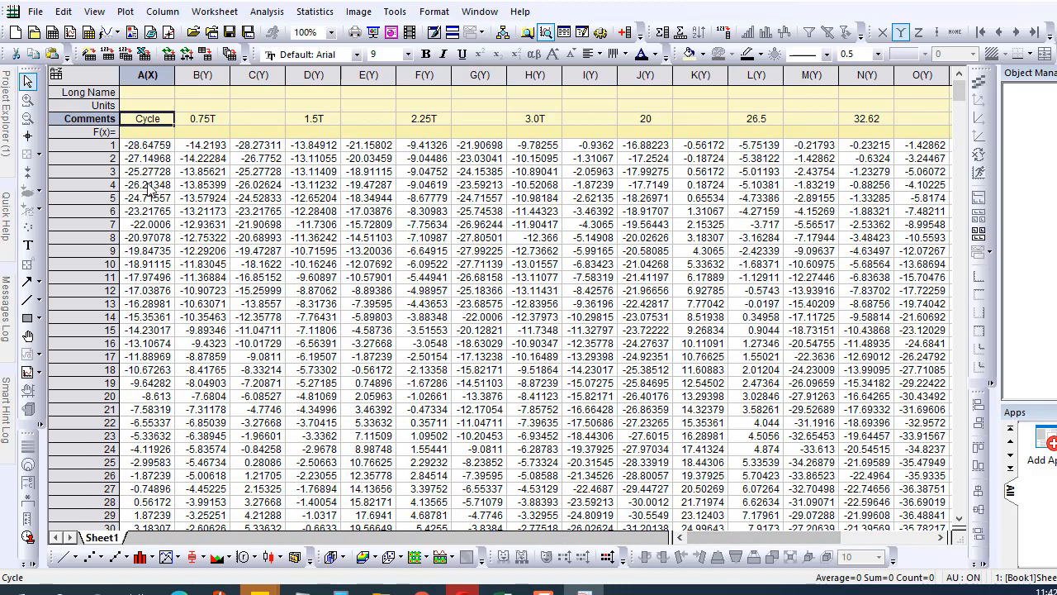
left_click(147, 145)
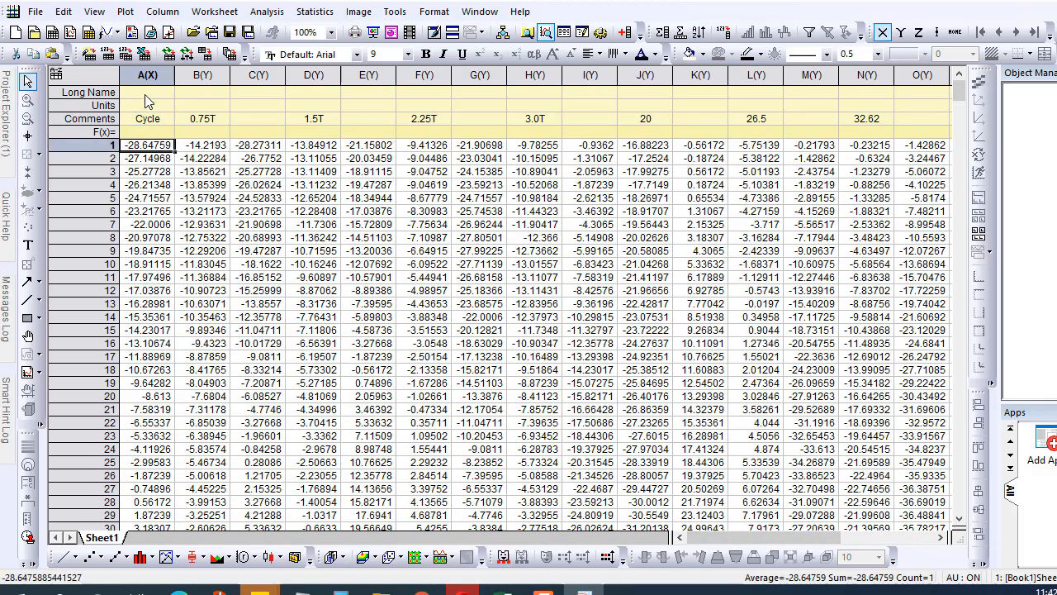
left_click(147, 92)
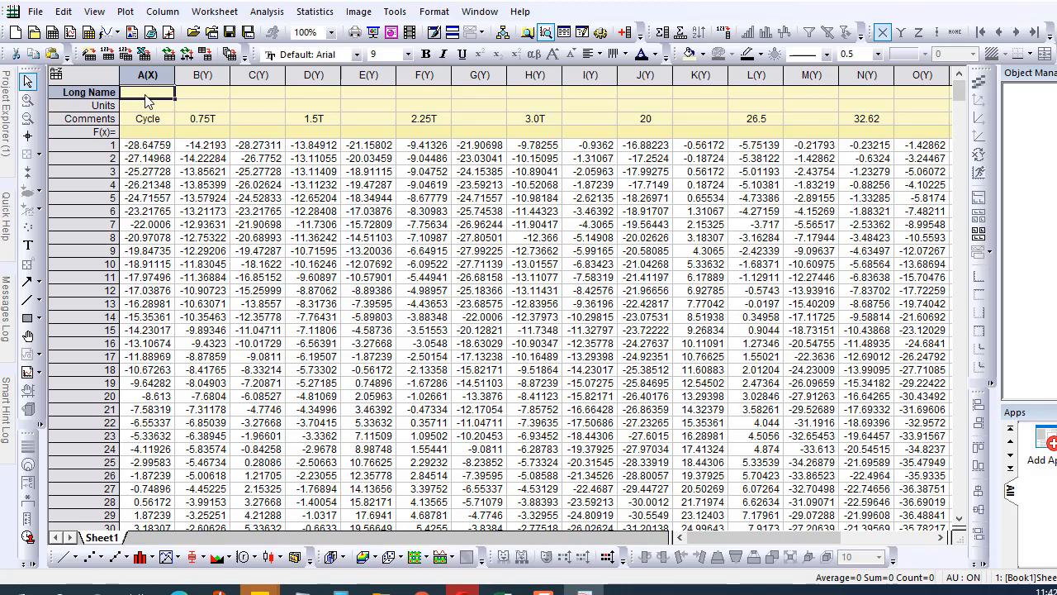
type("Load")
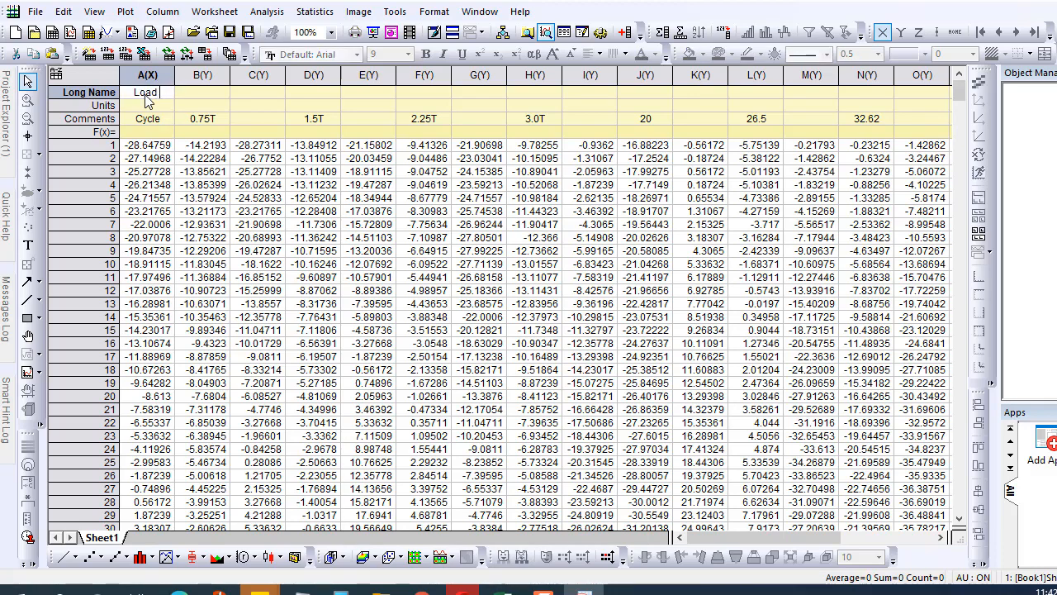
left_click(147, 105)
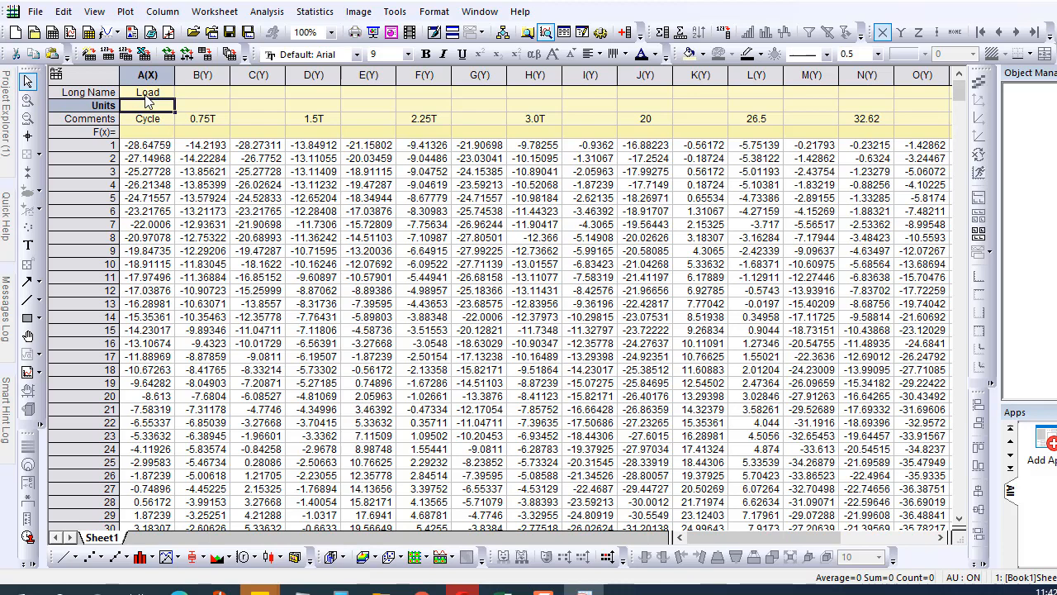
left_click(203, 91)
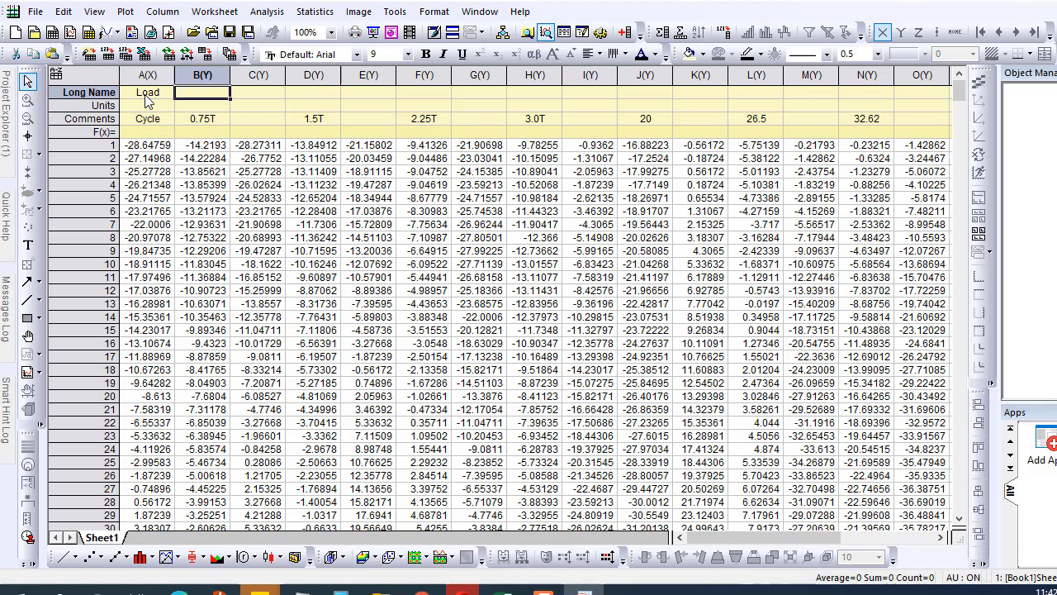
type("Displ")
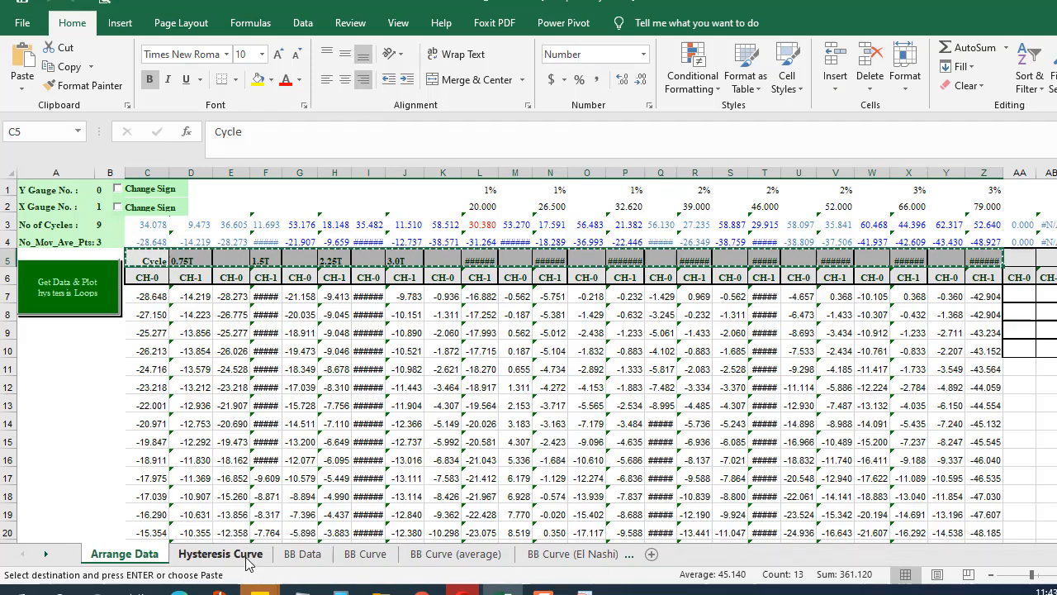
- Inspect the Hysteresis Curve chart's data source, 0.75T series and legend
left_click(220, 553)
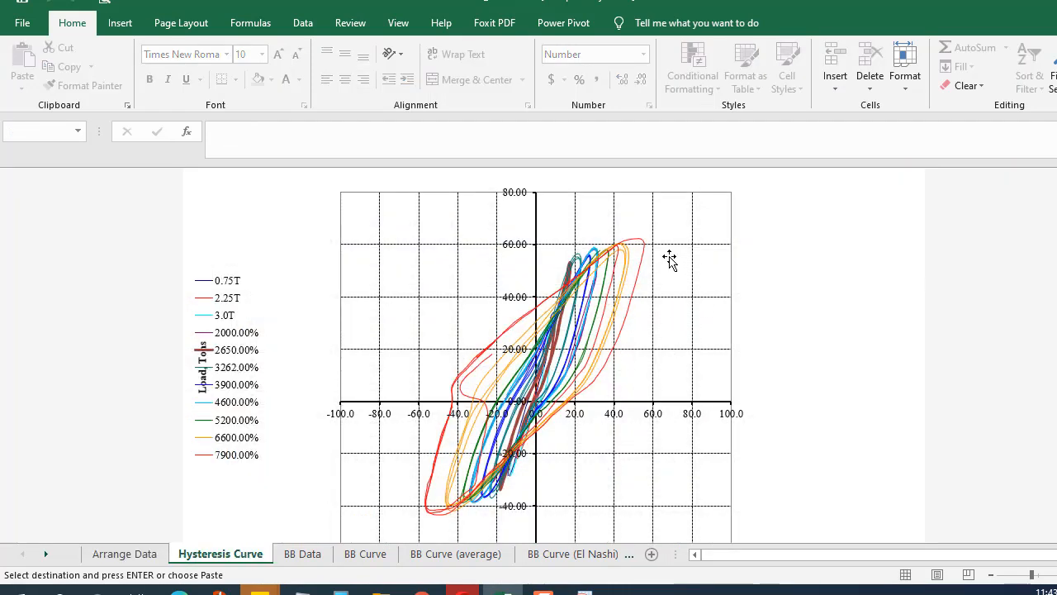
right_click(669, 260)
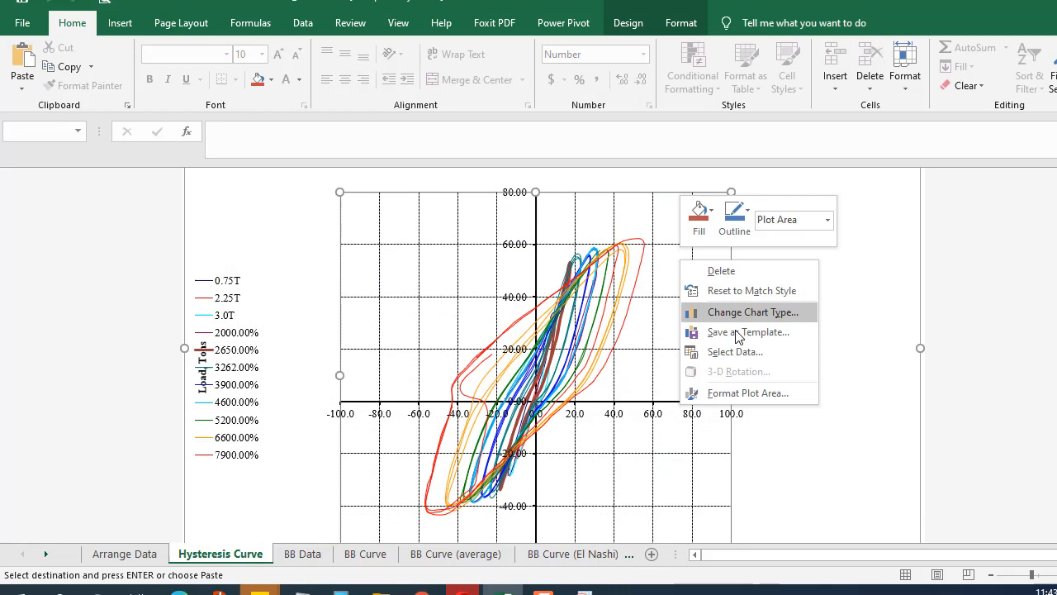
left_click(734, 351)
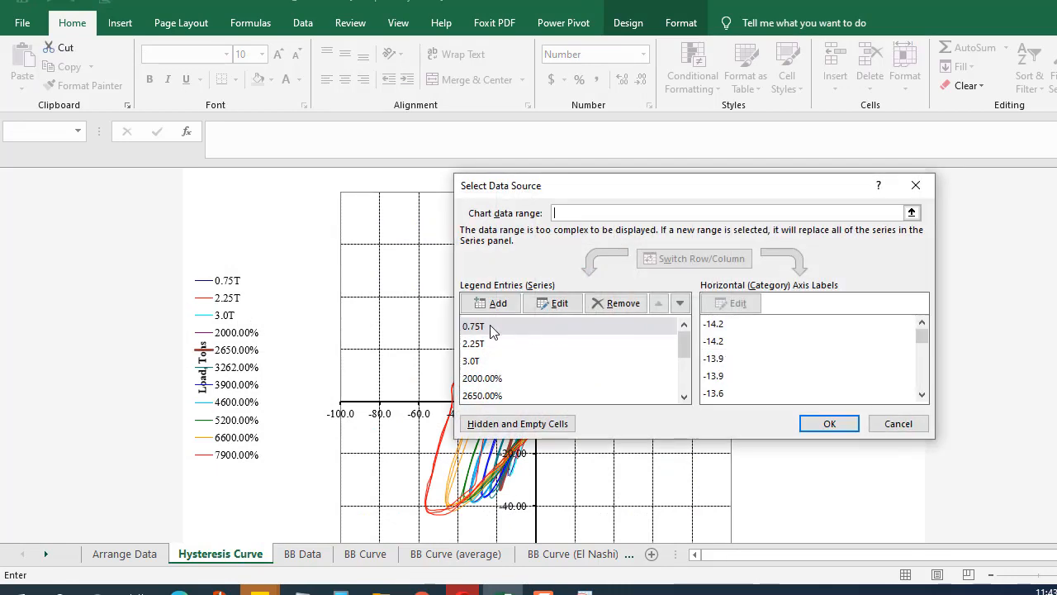
left_click(481, 395)
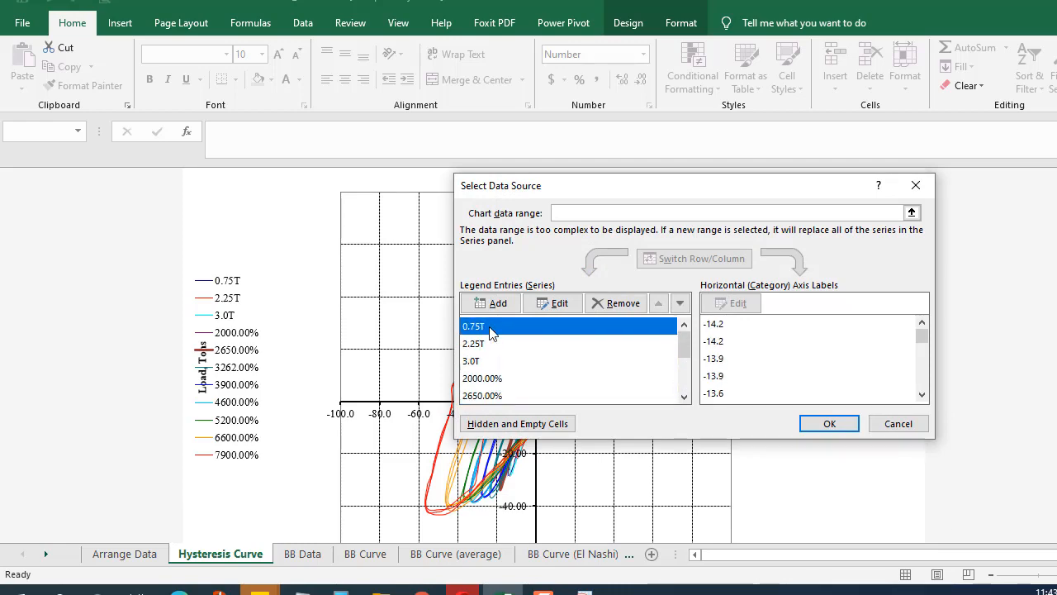
left_click(829, 423)
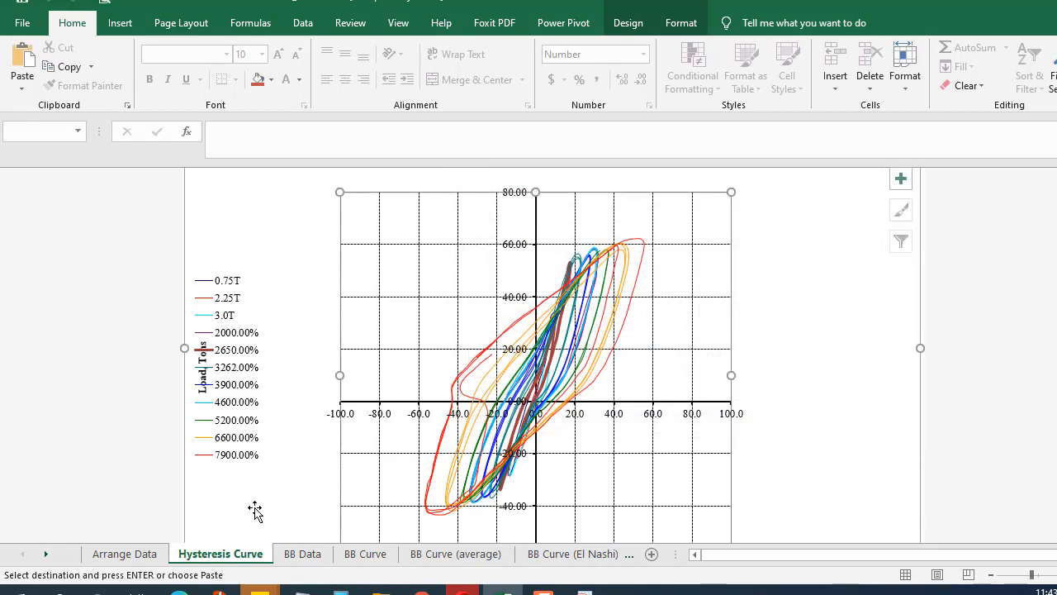
- Replace the Arrange Data series headers with plain values 20 through 79
left_click(124, 553)
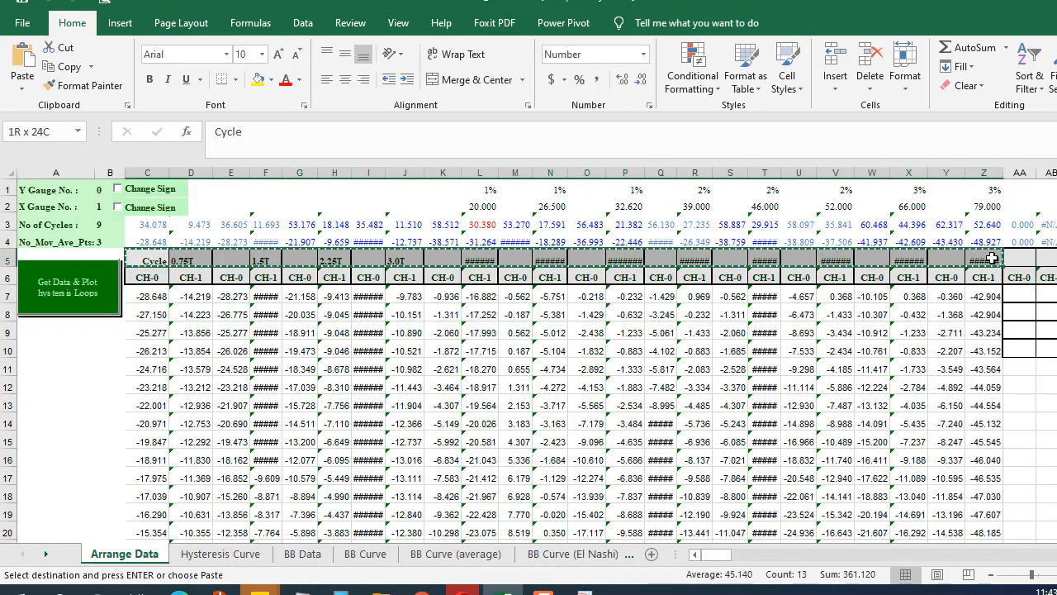
left_click(642, 54)
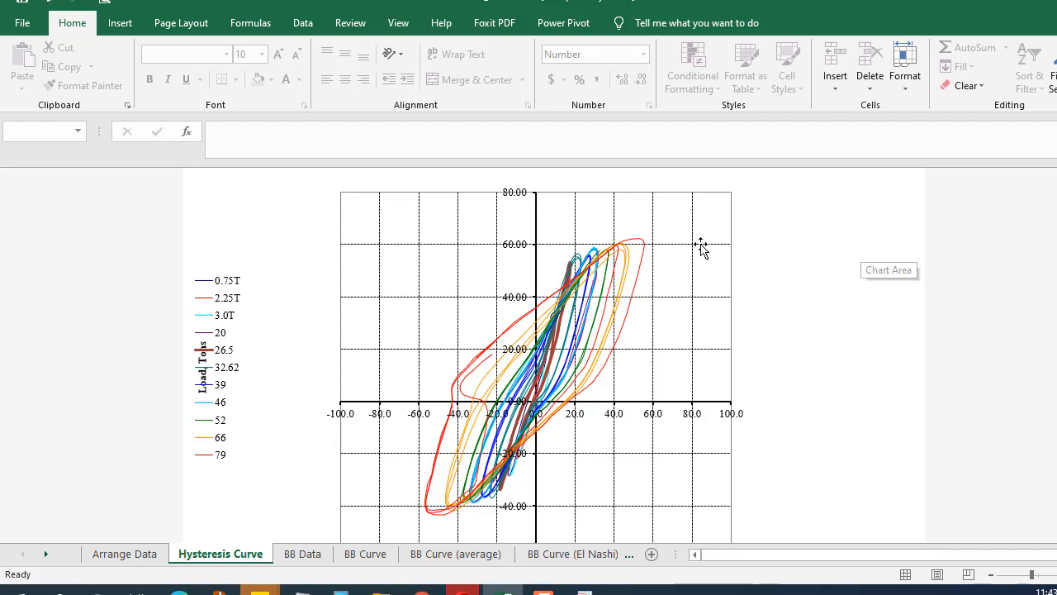
mouse_move(701, 313)
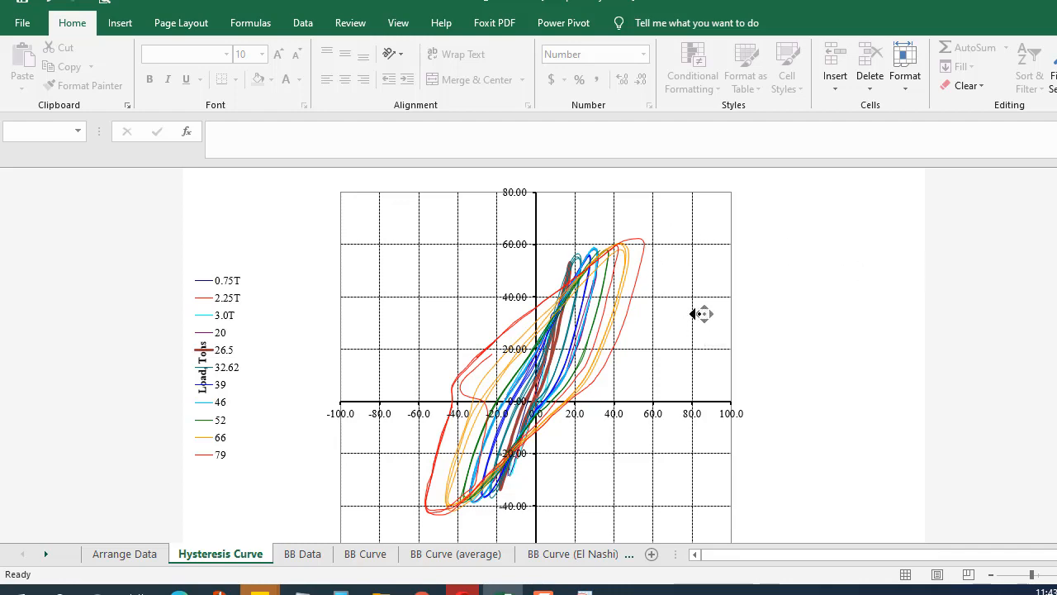
left_click(124, 553)
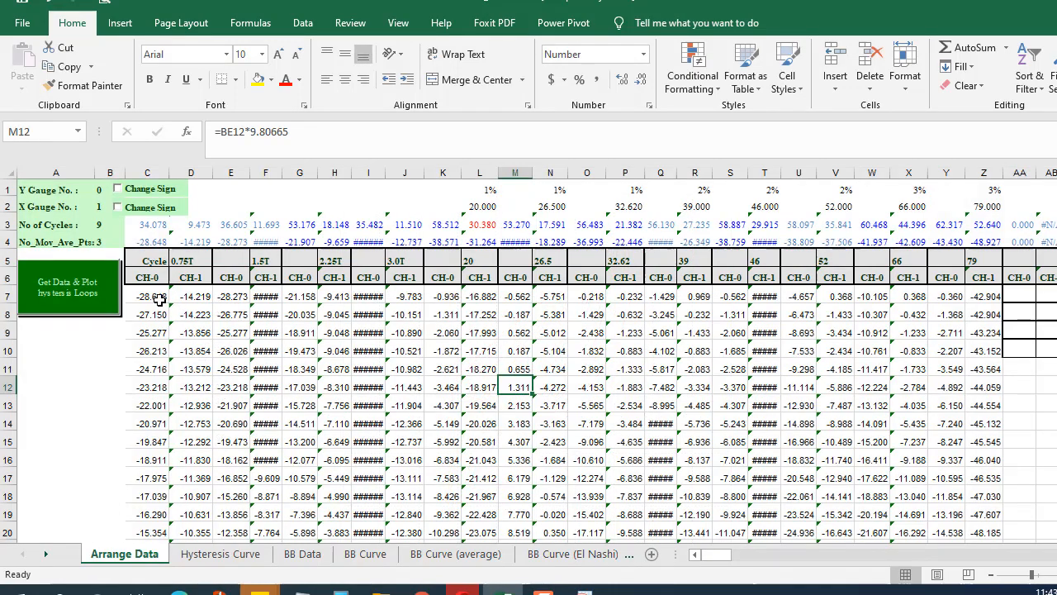
- Select the 3.0T series cells and check their formulas, such as =AZ7
left_click_drag(147, 260, 191, 423)
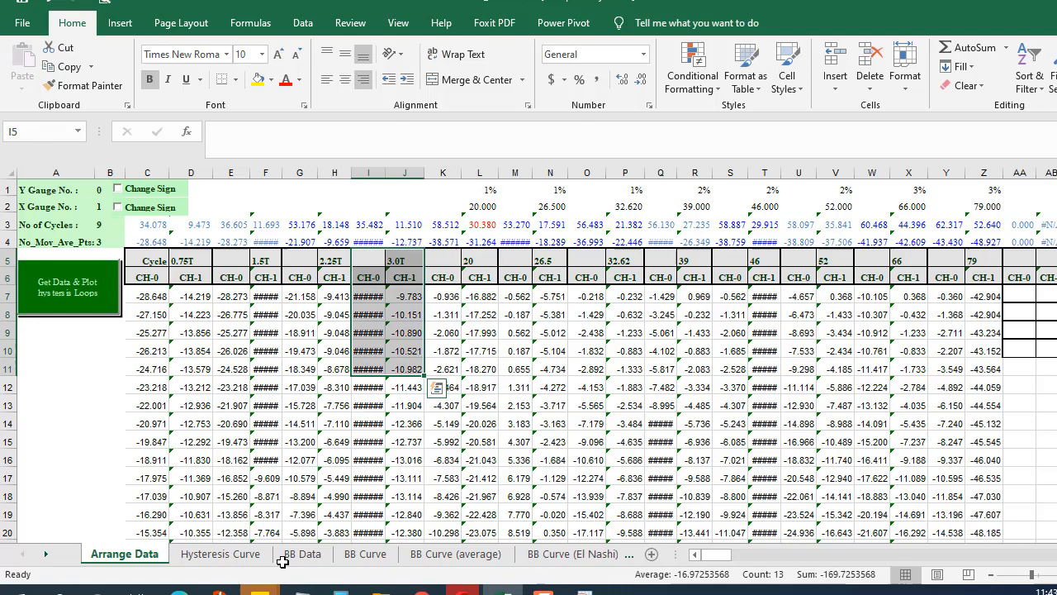
left_click(220, 553)
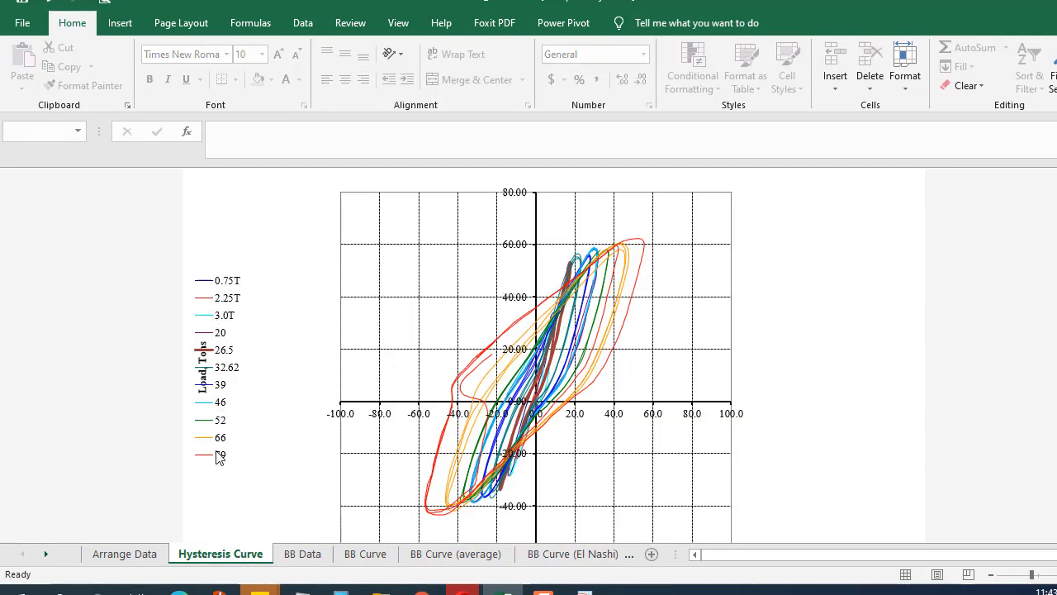
mouse_move(208, 435)
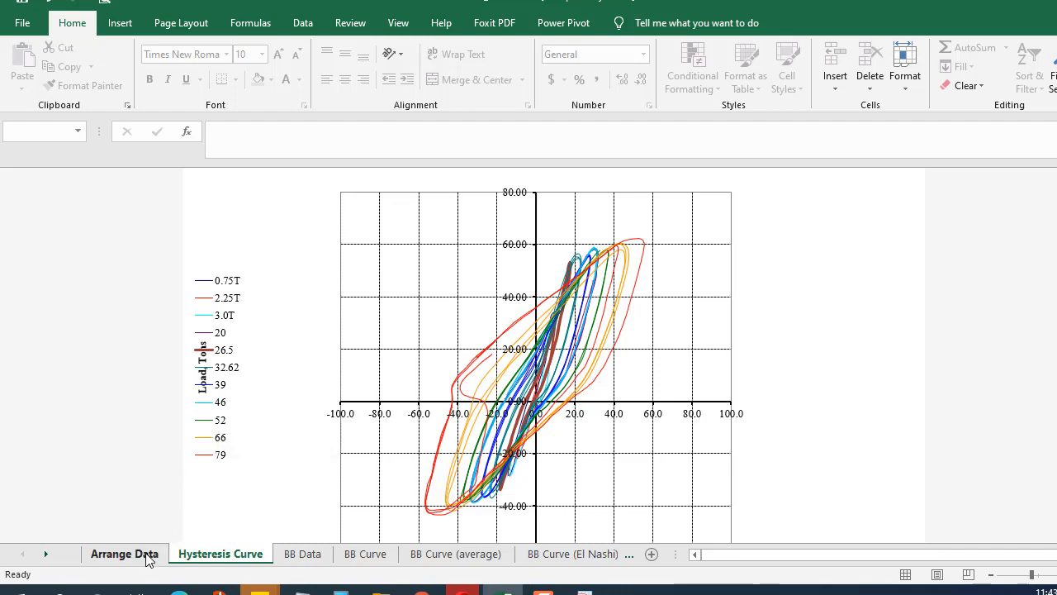
left_click(124, 553)
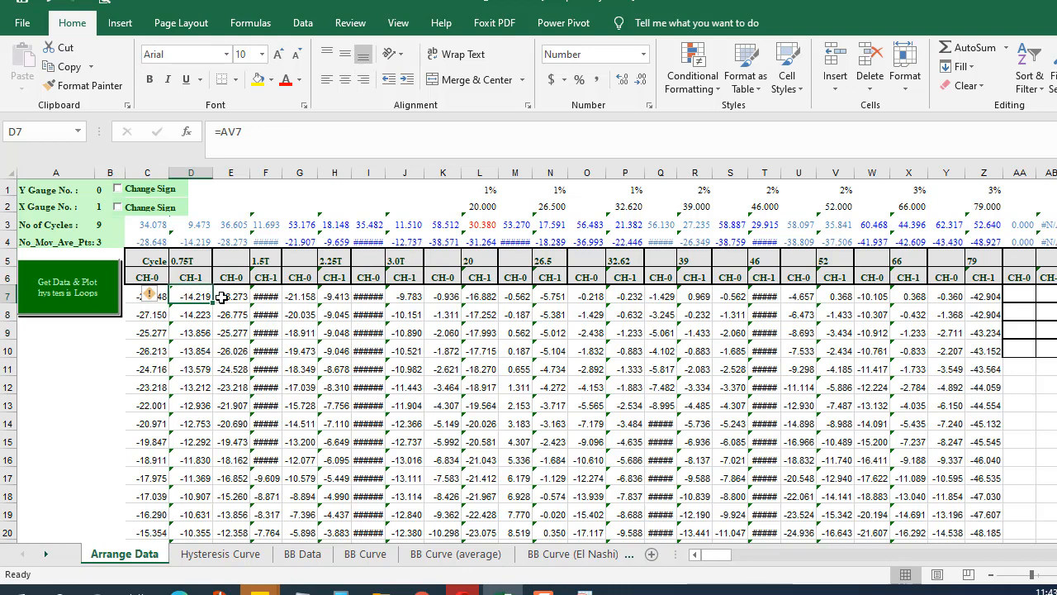
left_click(300, 294)
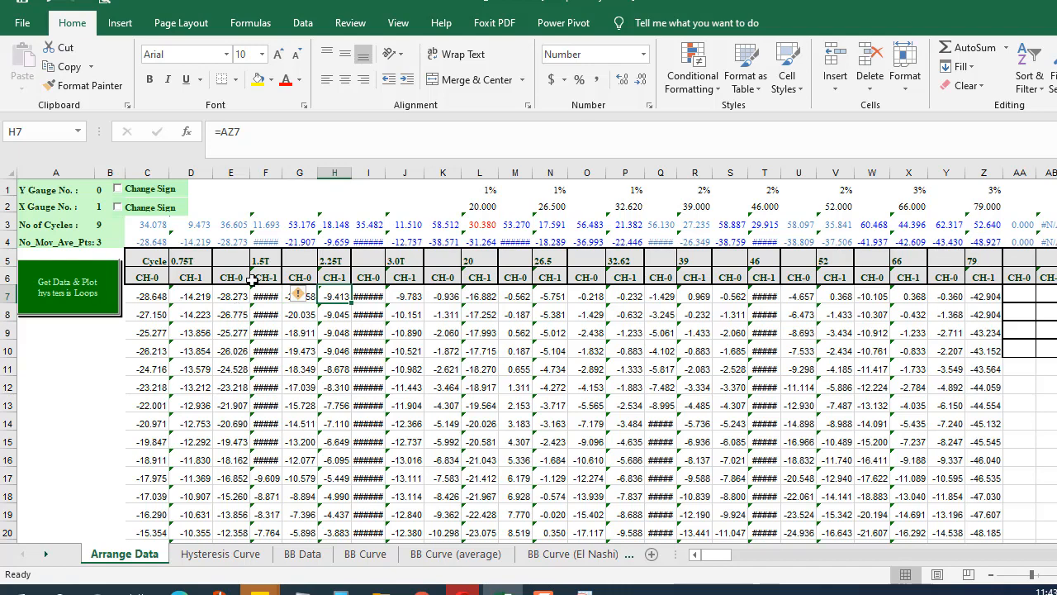
mouse_move(581, 510)
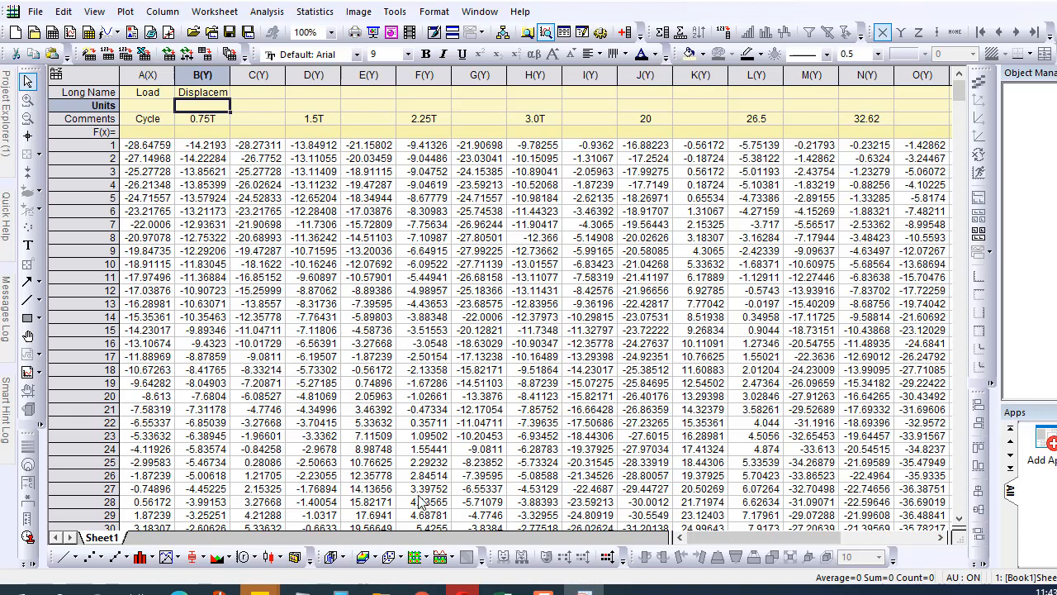
mouse_move(532, 345)
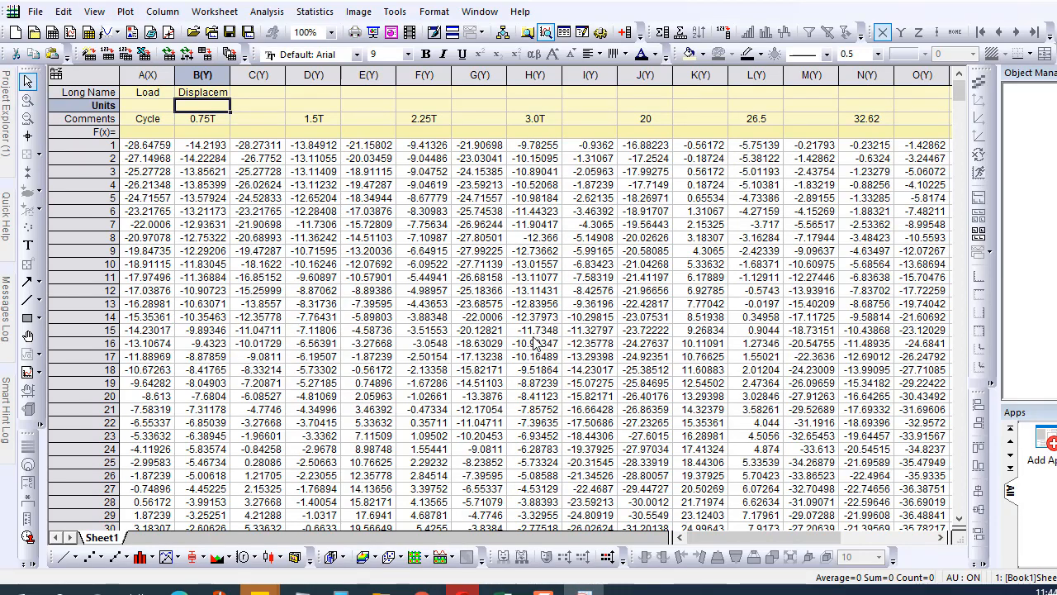
mouse_move(245, 93)
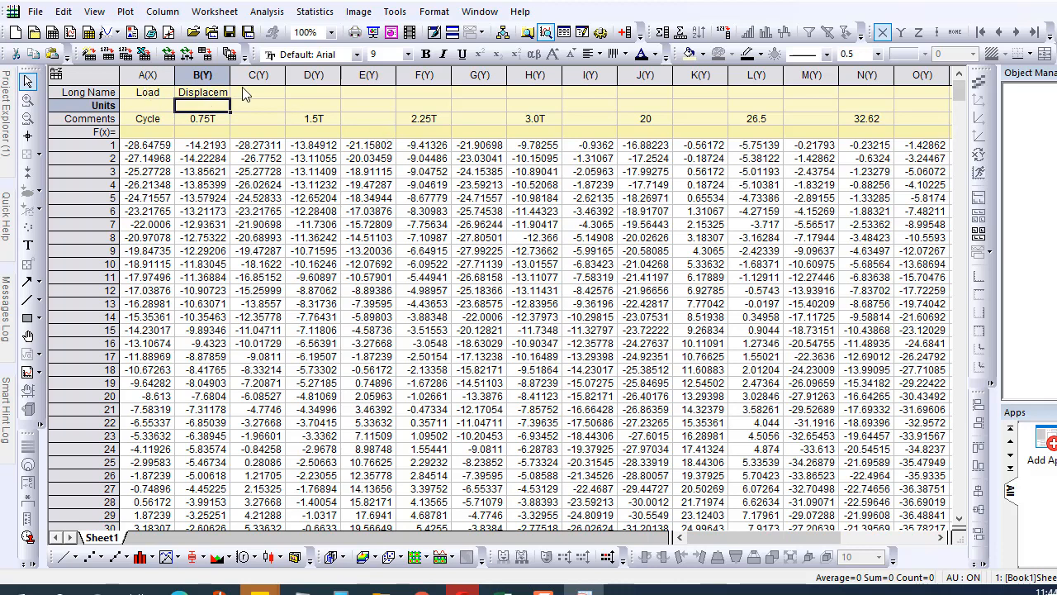
left_click(258, 75)
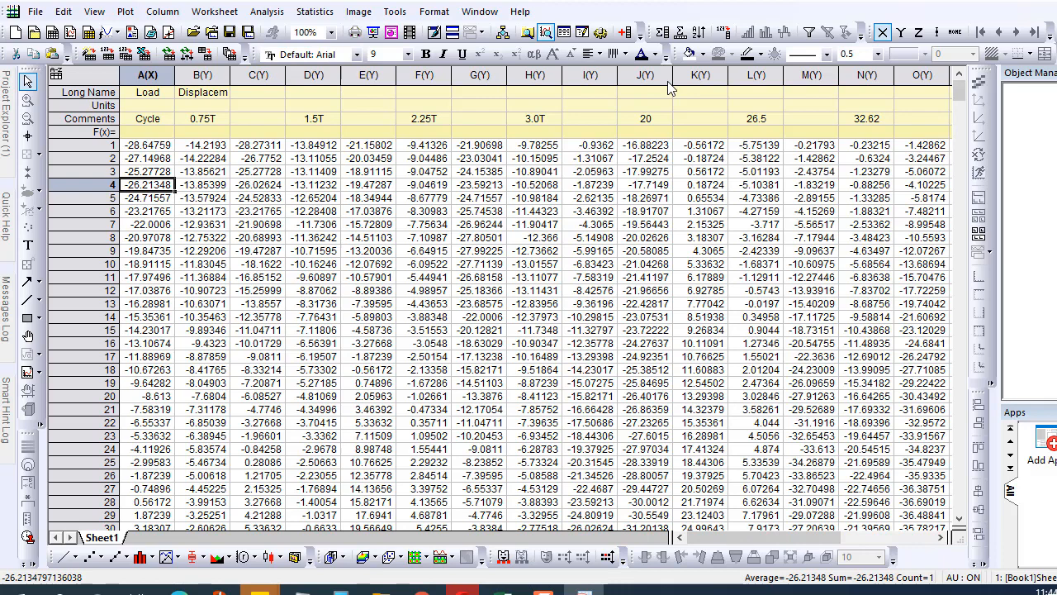
mouse_move(844, 406)
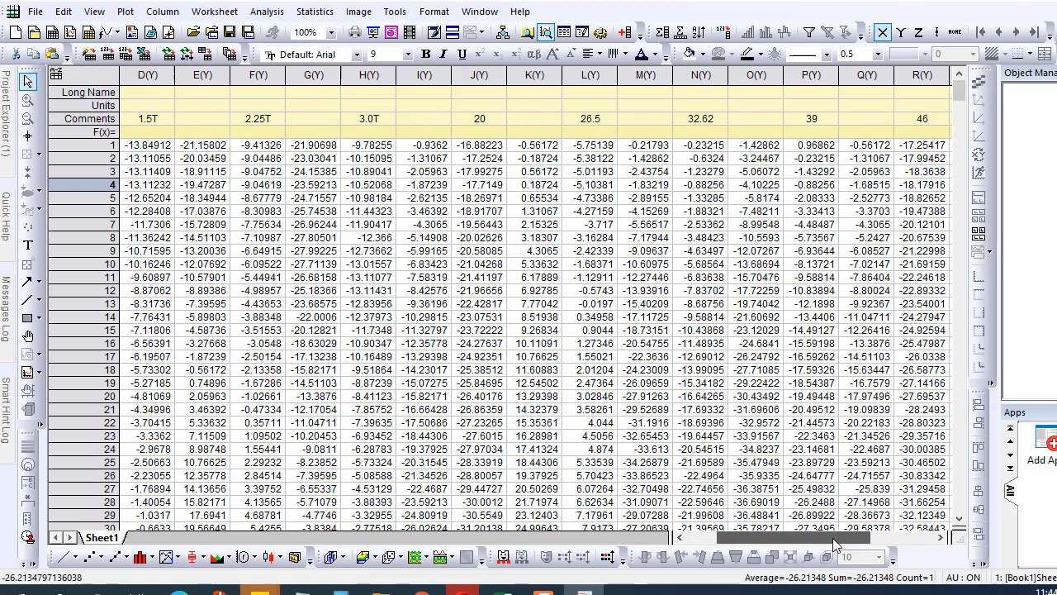
scroll("right", 3)
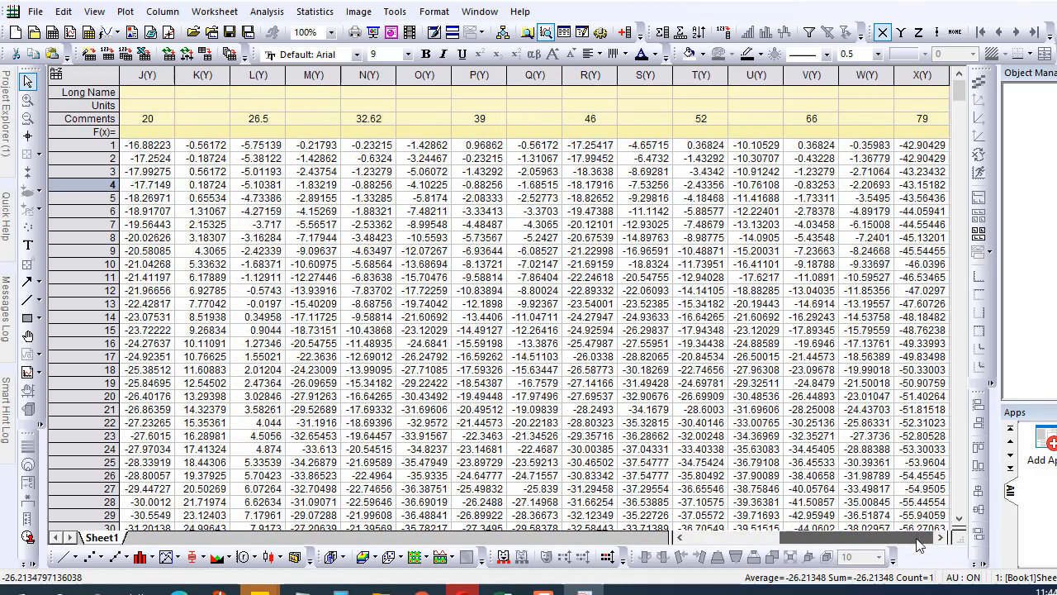
scroll("left", 3)
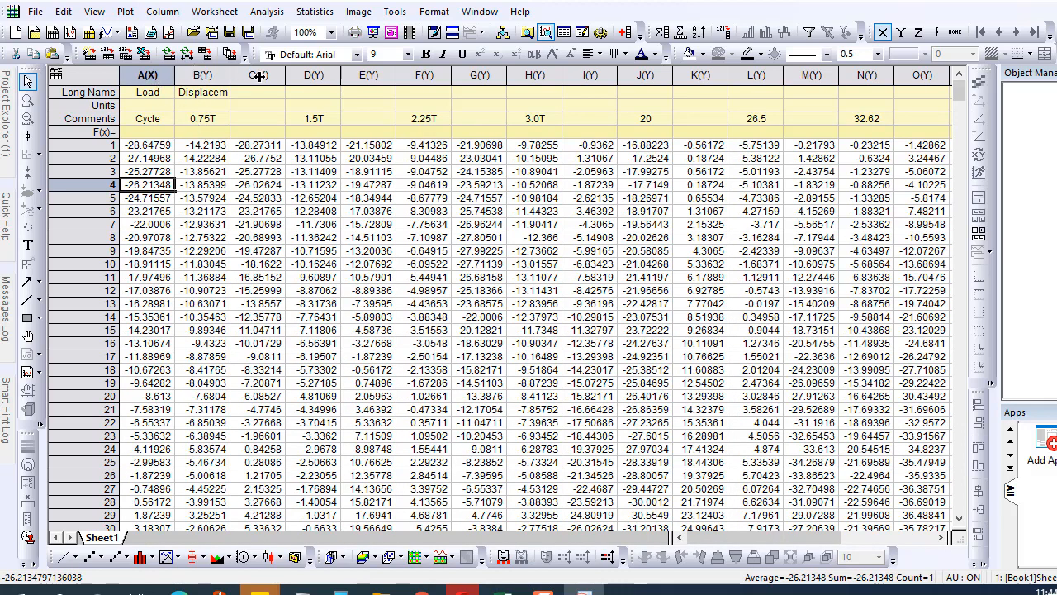
- Set load columns C and E as X columns
left_click(258, 74)
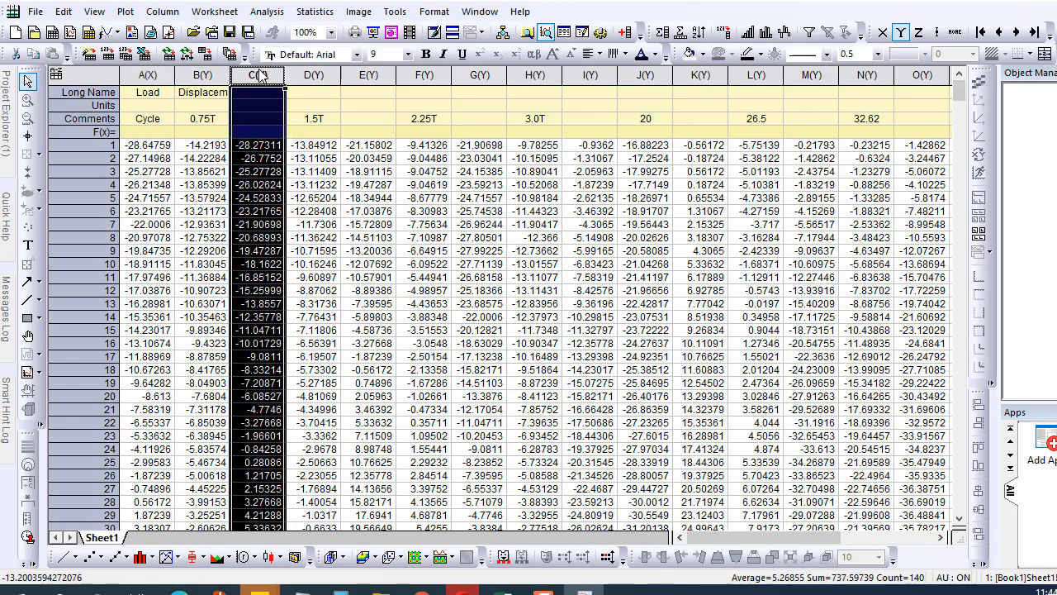
right_click(257, 74)
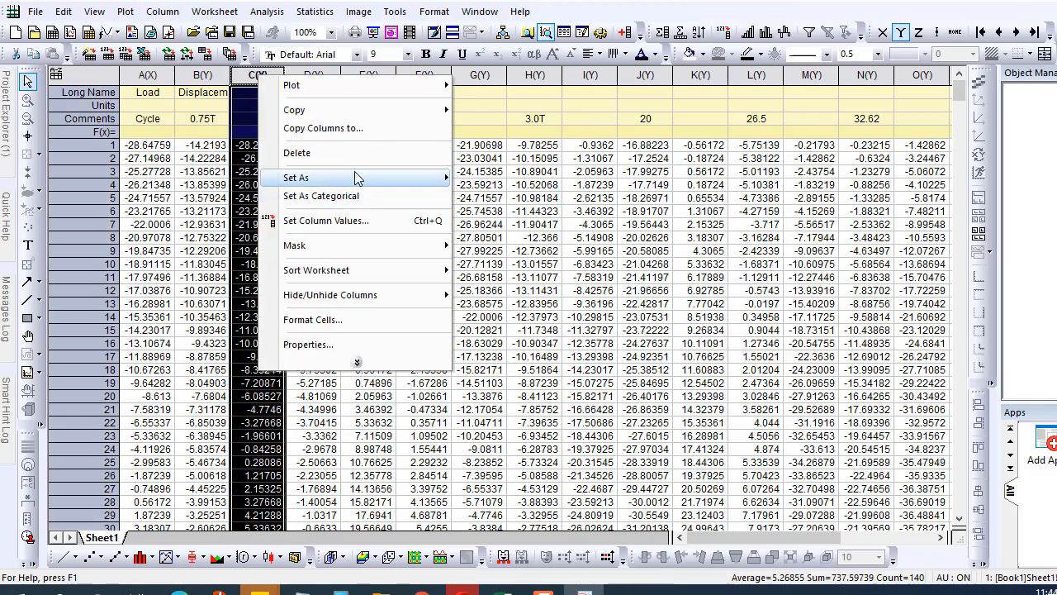
mouse_move(296, 178)
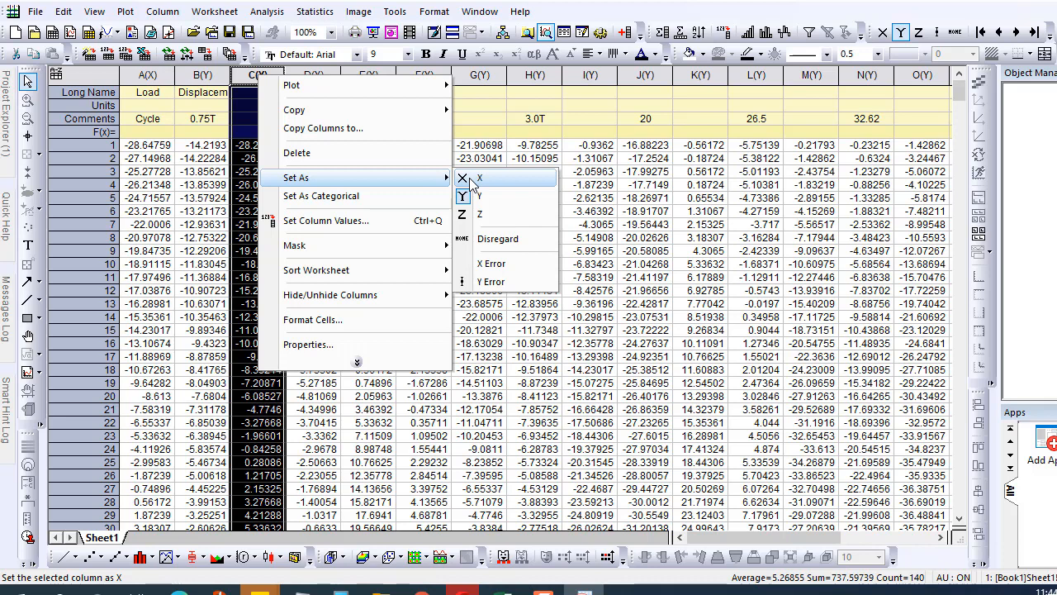
left_click(479, 178)
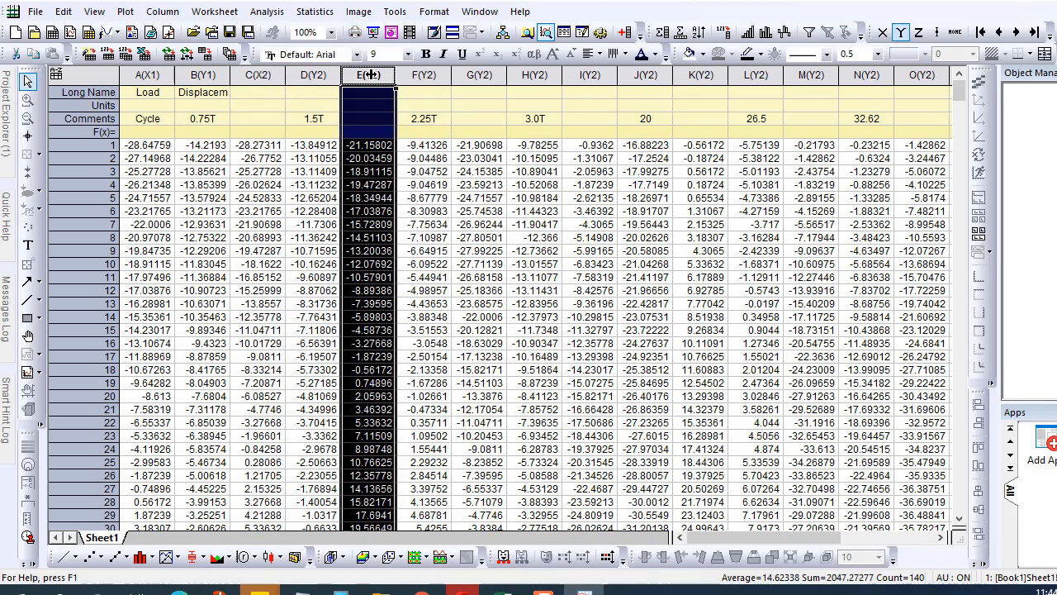
right_click(367, 75)
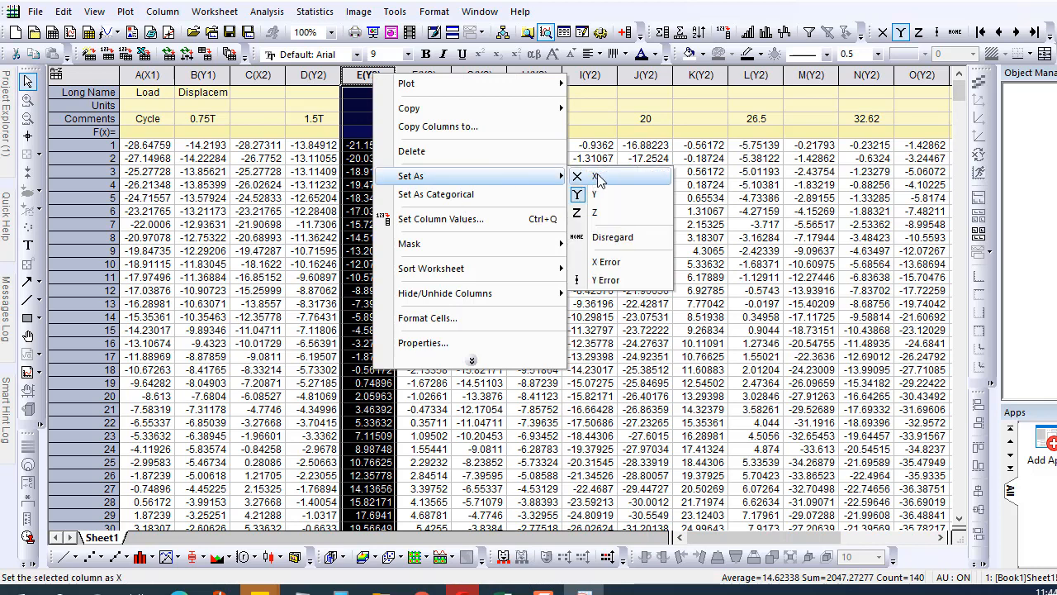
left_click(594, 177)
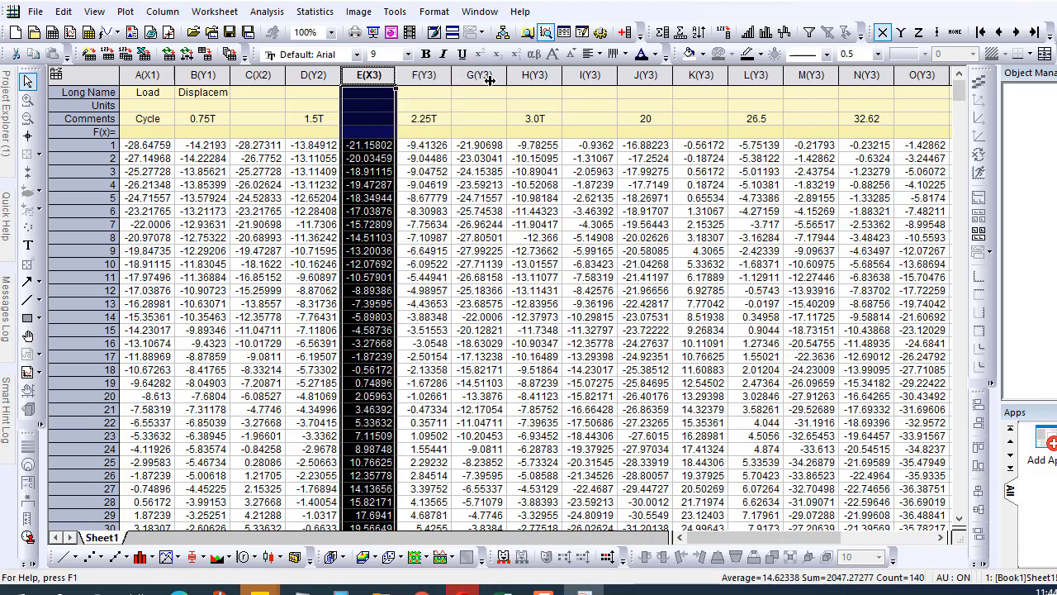
- Set the remaining load columns G, K, M, Q, S, U and beyond as X columns
right_click(479, 74)
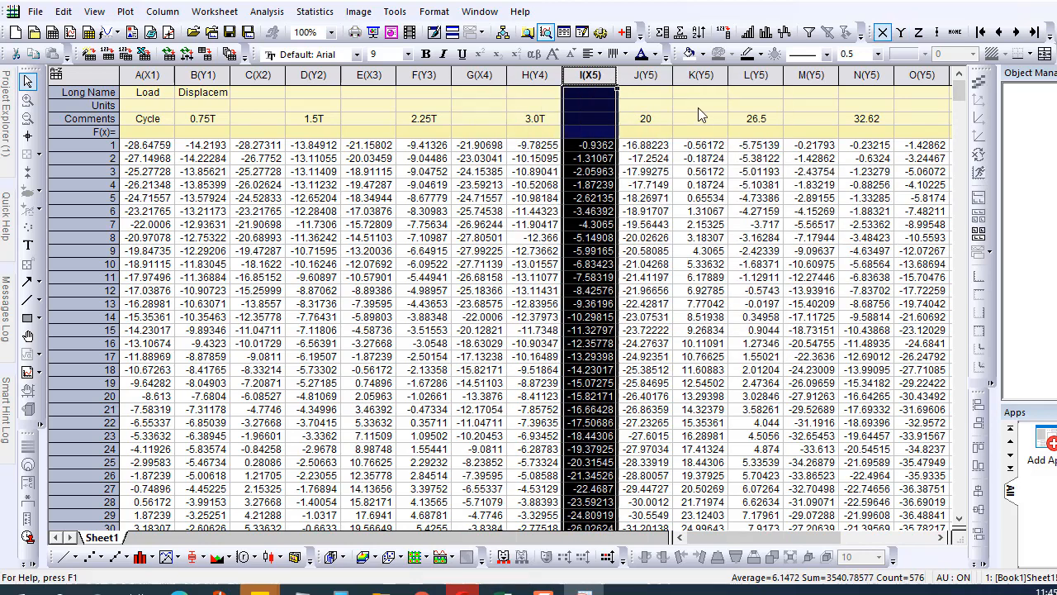
right_click(700, 74)
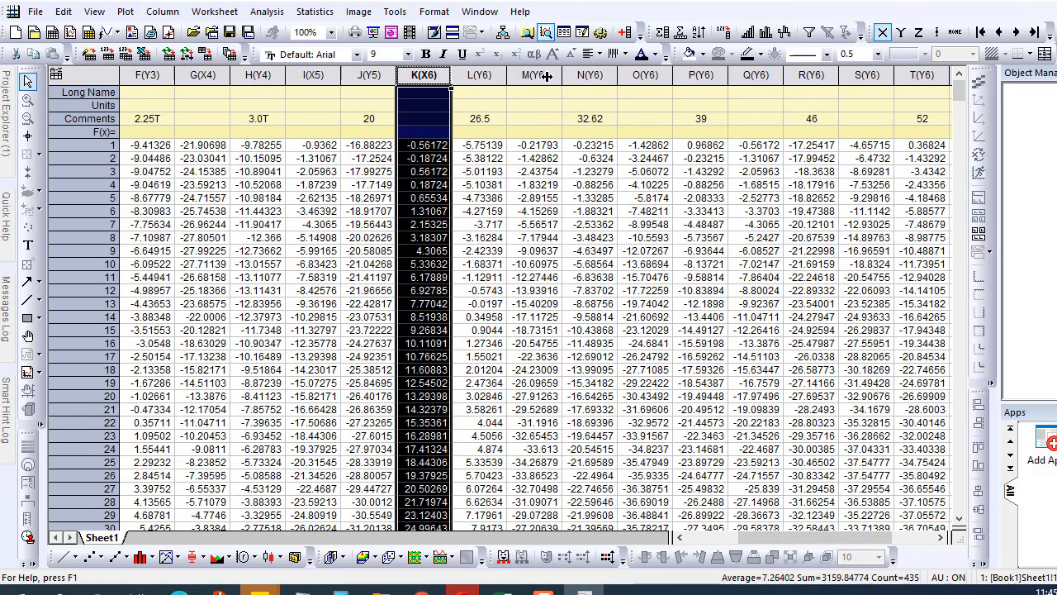
right_click(533, 76)
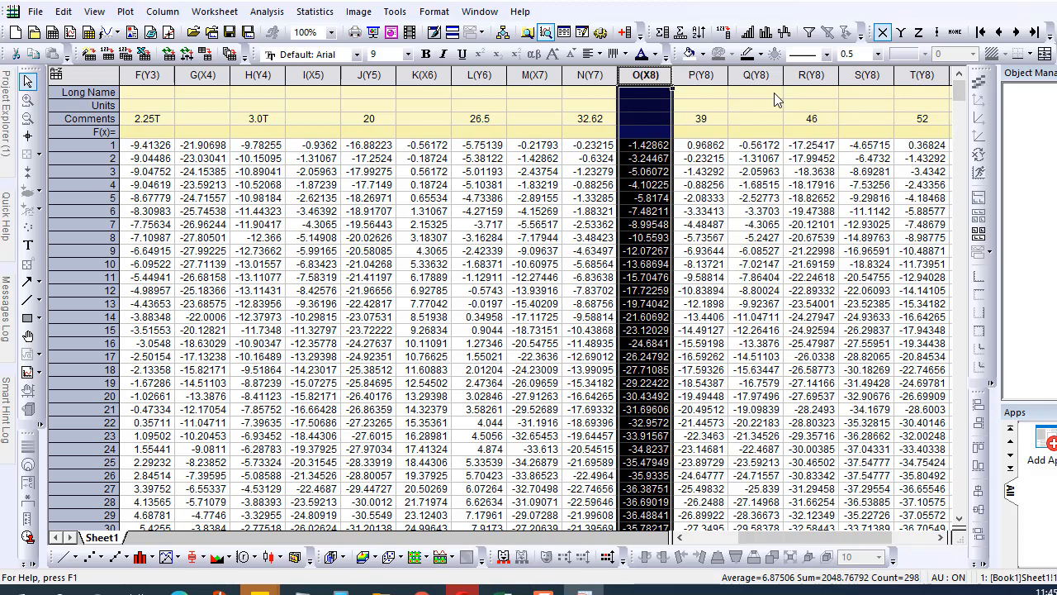
right_click(754, 74)
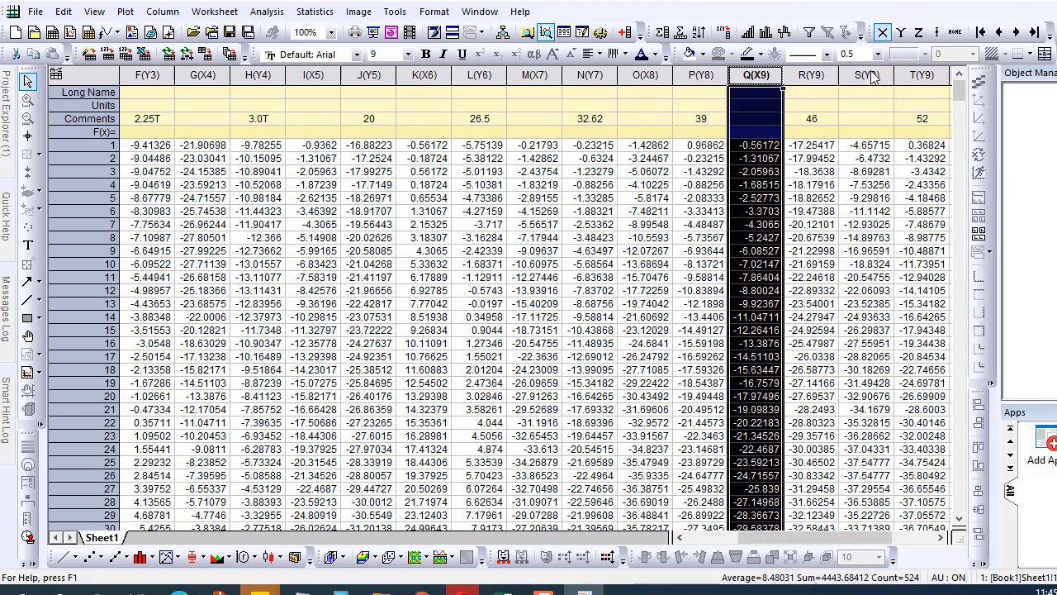
right_click(866, 75)
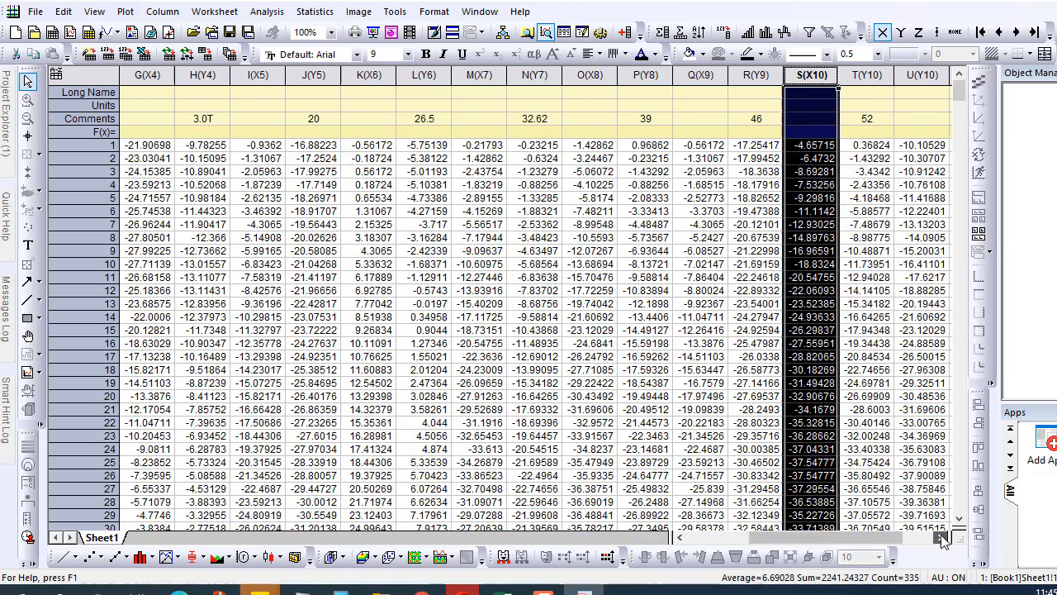
scroll("right", 3)
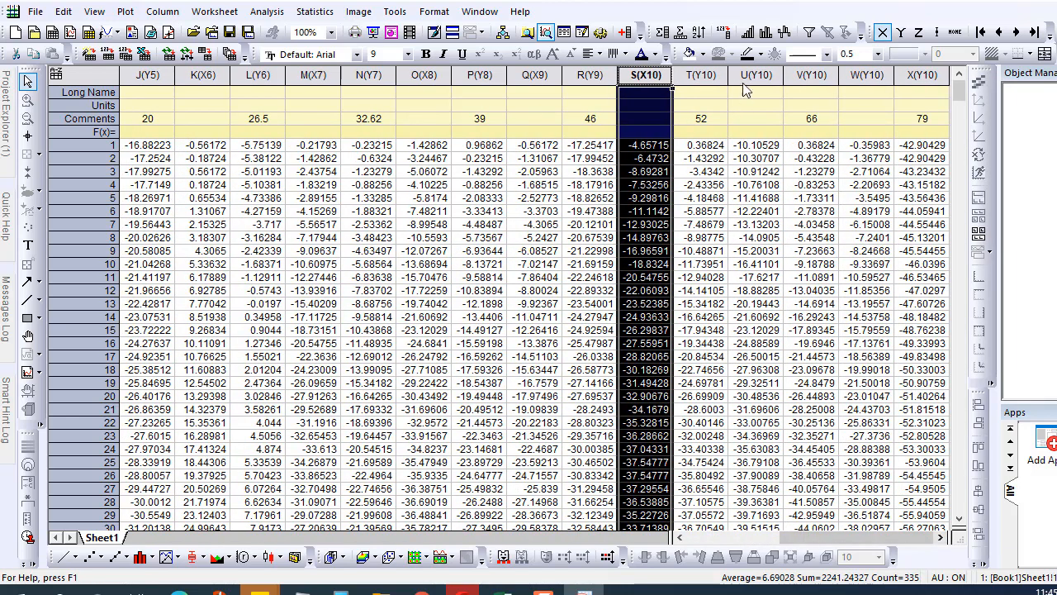
right_click(754, 75)
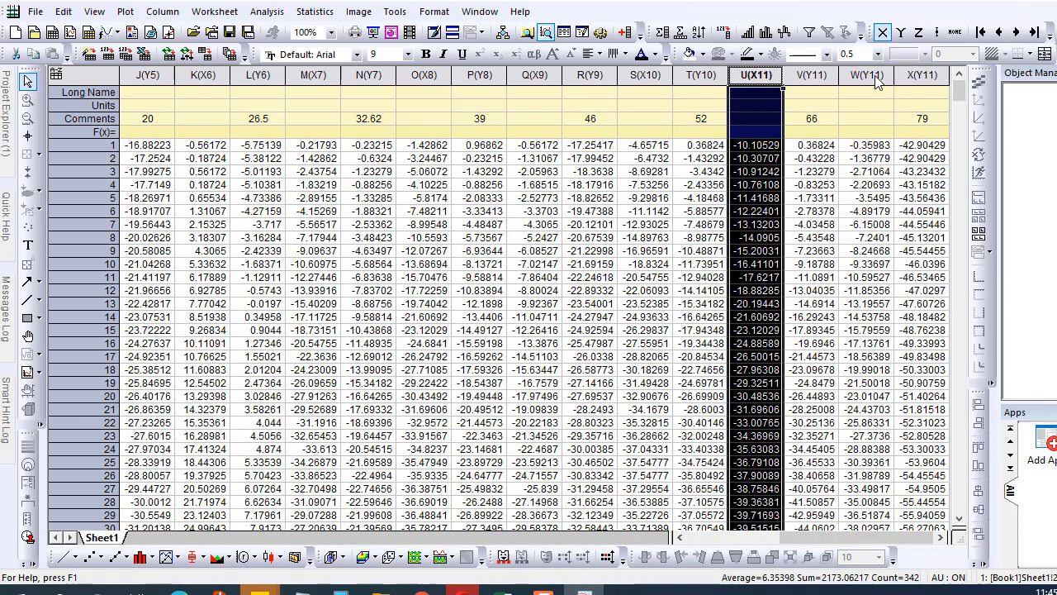
right_click(865, 74)
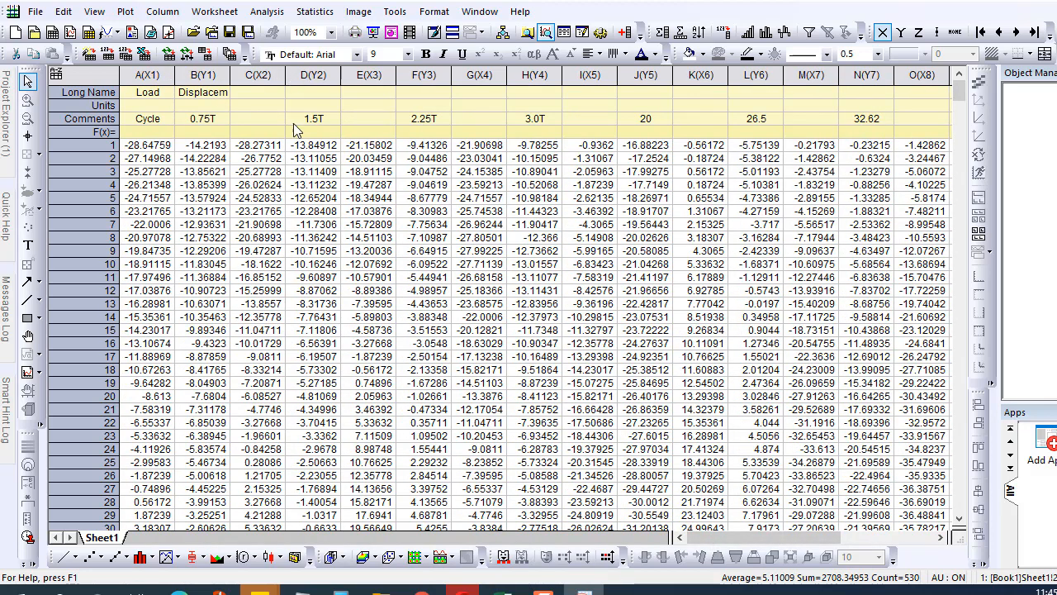
- Enter units kN for column A and mm for column B
left_click(302, 32)
type("mm")
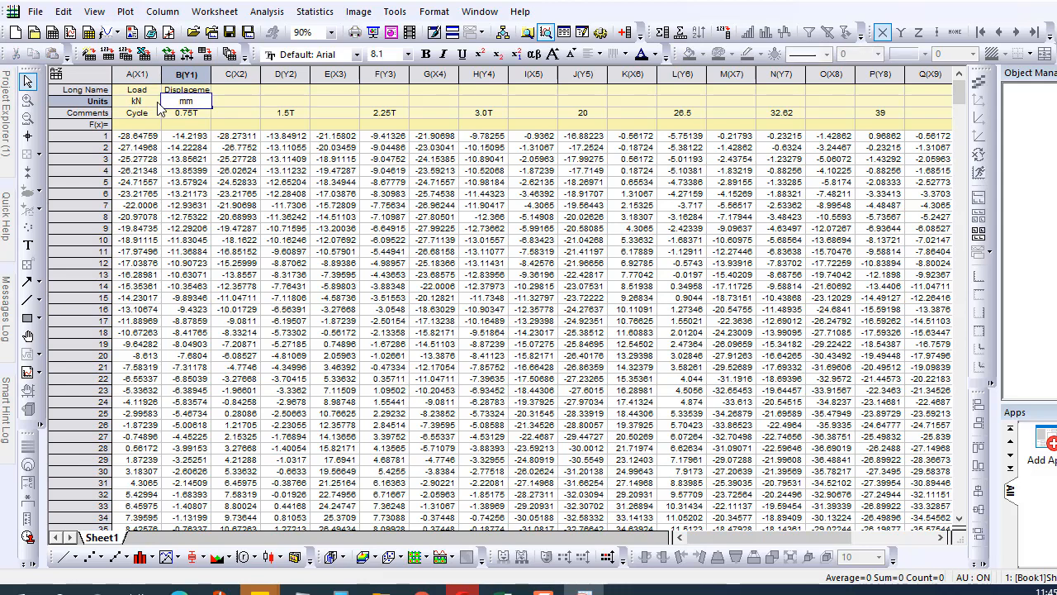
left_click(236, 240)
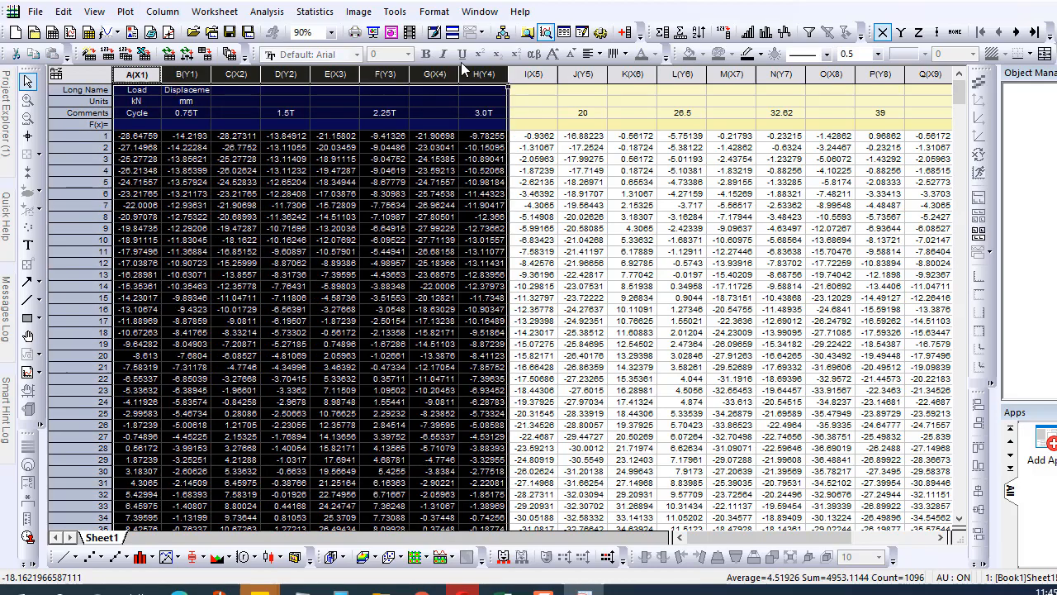
- Plot all selected load-displacement columns as a Line graph
scroll("right", 3)
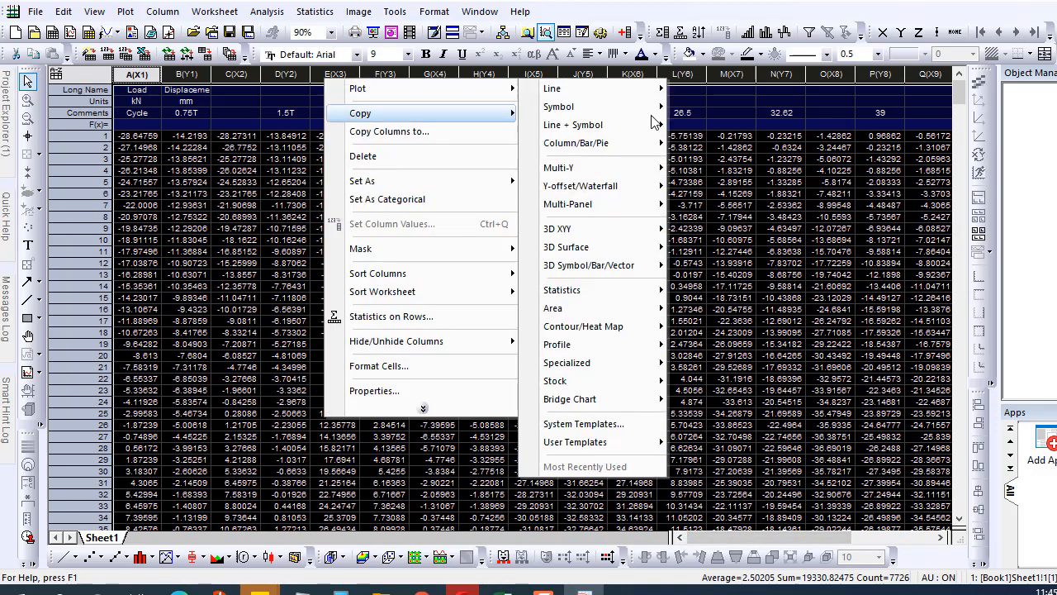
mouse_move(551, 89)
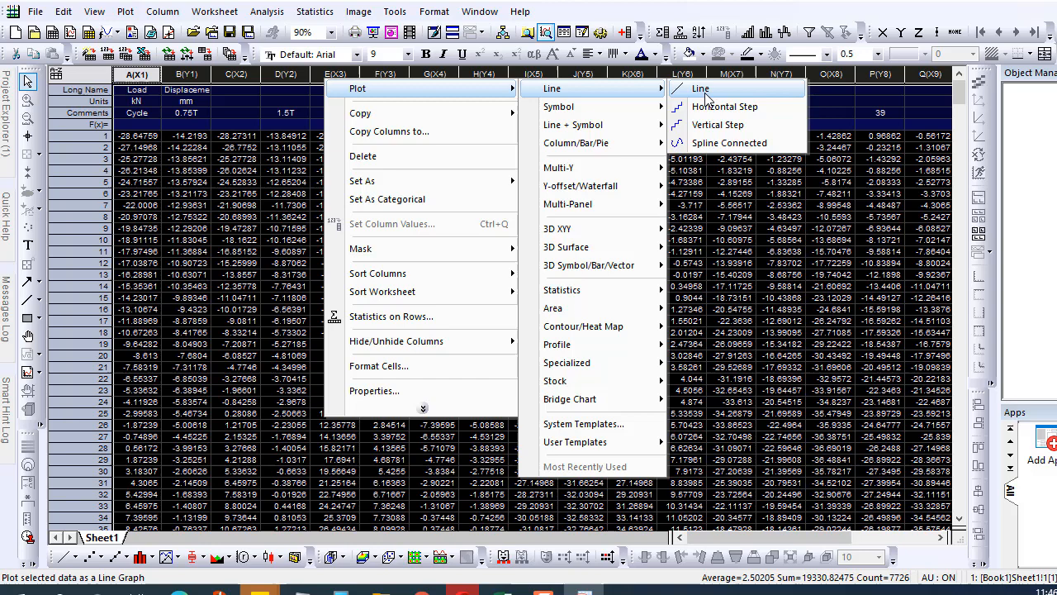
left_click(700, 88)
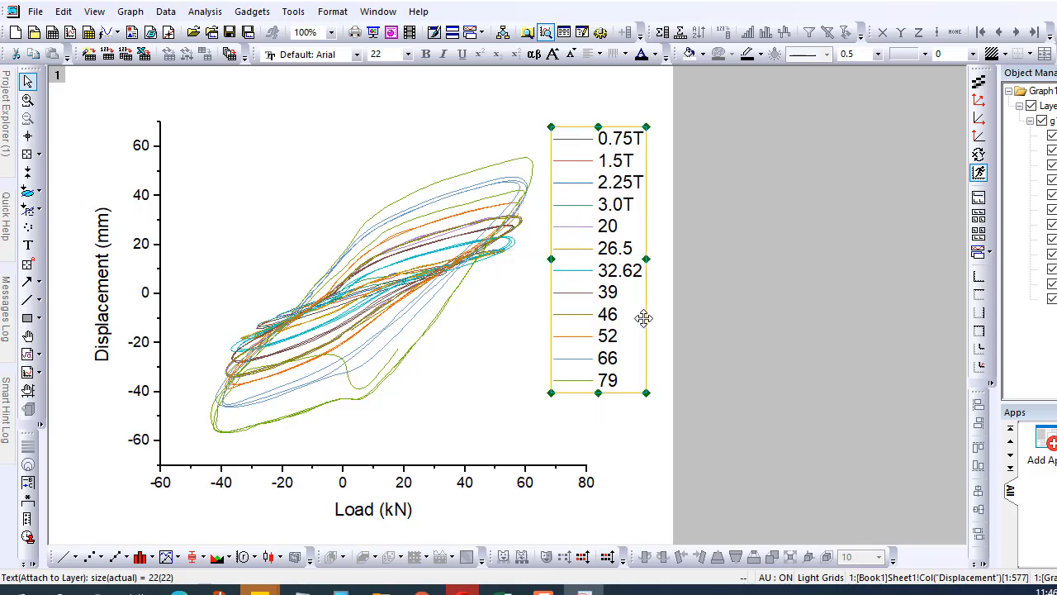
mouse_move(411, 266)
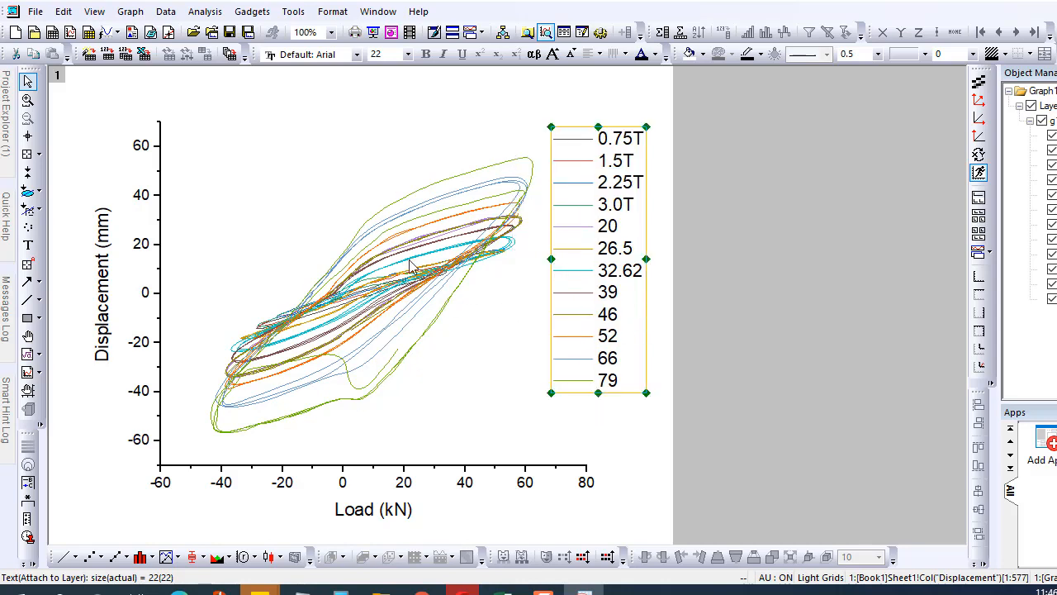
mouse_move(648, 130)
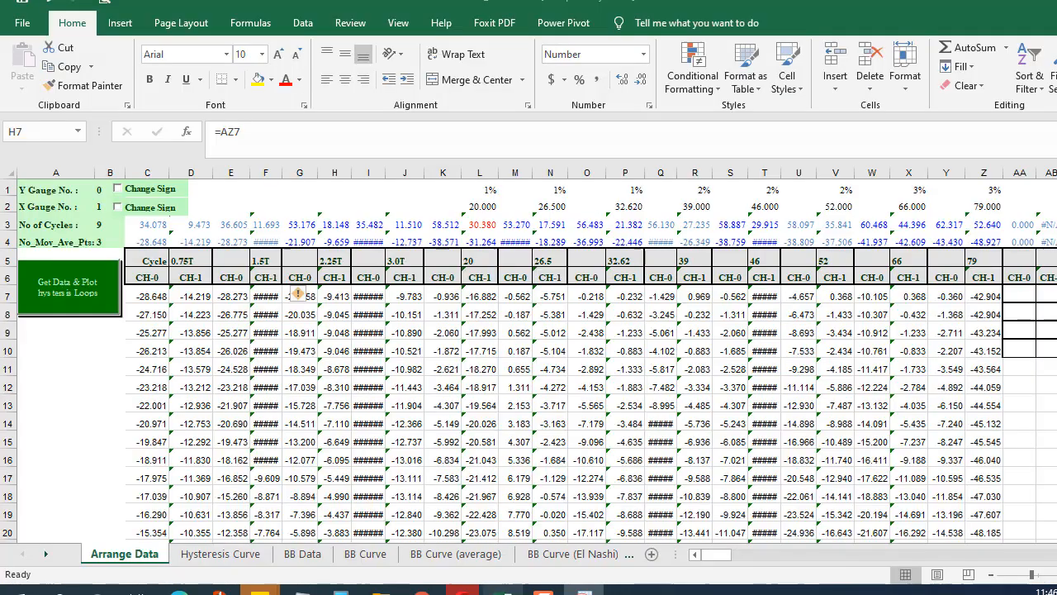
- Show Excel's Hysteresis Curve sheet with its twelve-loop reference chart
left_click(221, 553)
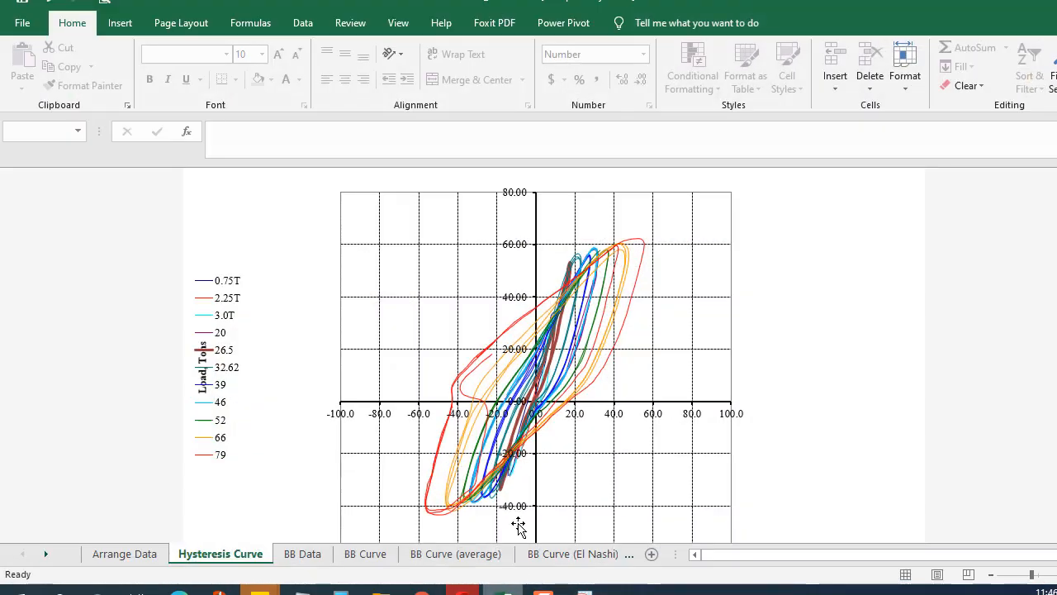
mouse_move(488, 184)
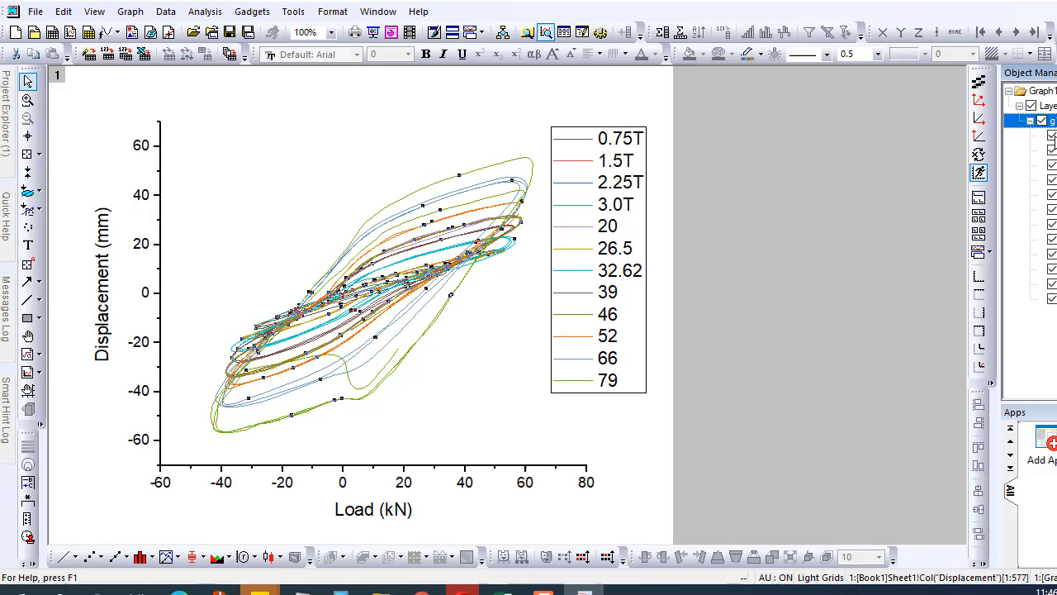
mouse_move(978, 156)
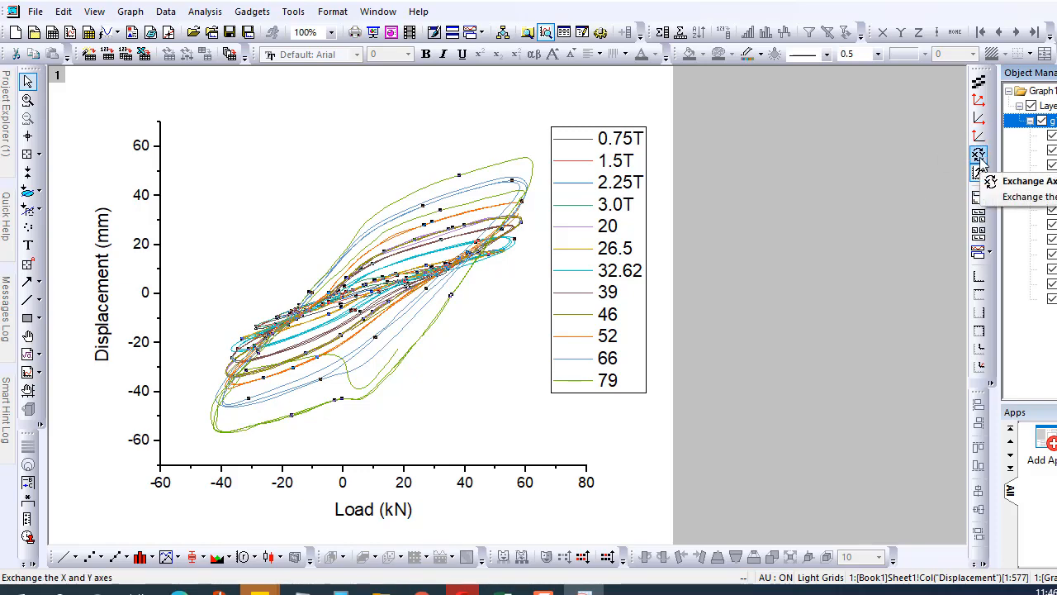
- Exchange the X and Y axes so Load is vertical and Displacement horizontal
left_click(978, 155)
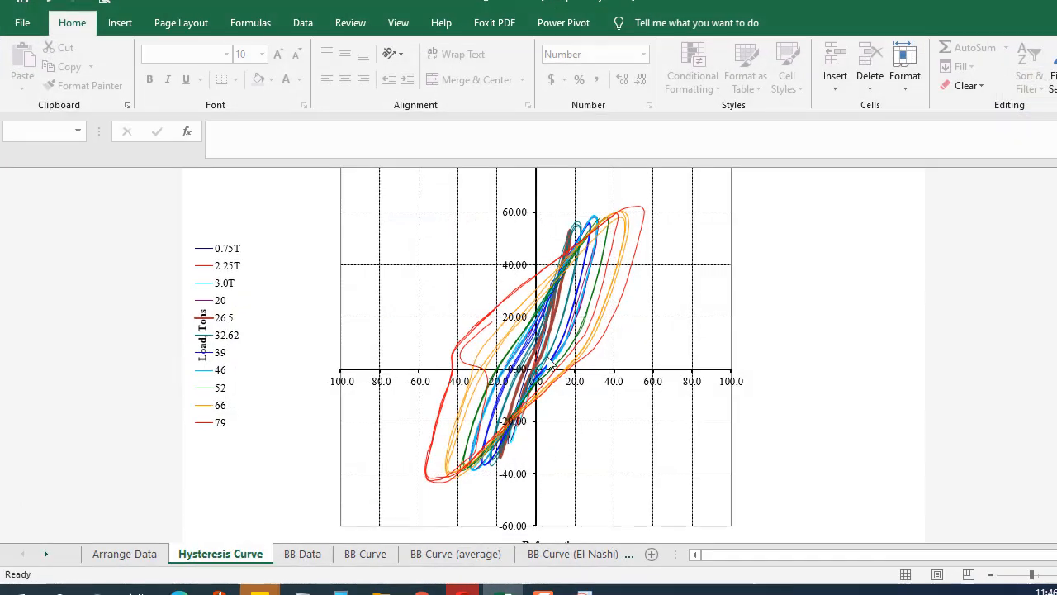
mouse_move(577, 256)
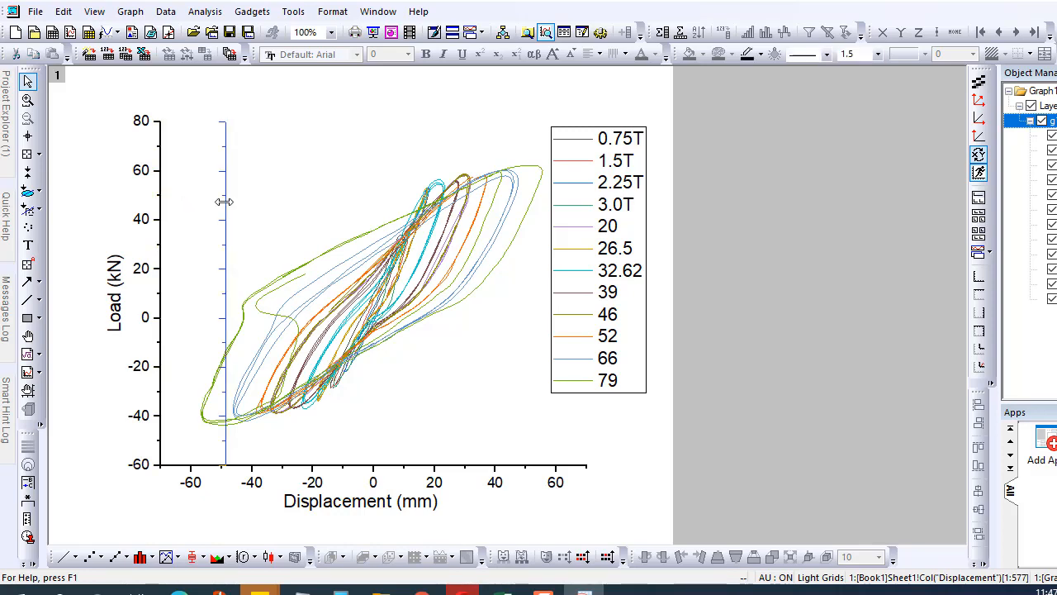
- Drag the Load axis so it crosses the Displacement axis at zero
left_click_drag(224, 203, 372, 221)
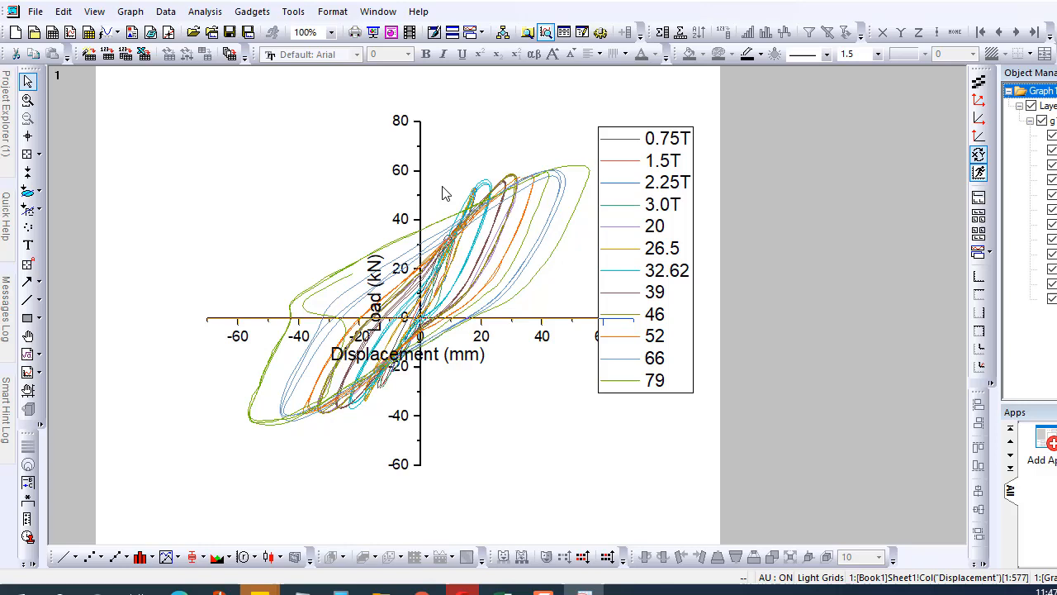
- Select the legend, move the Load (kN) title upward, and select the graph layer
left_click(645, 256)
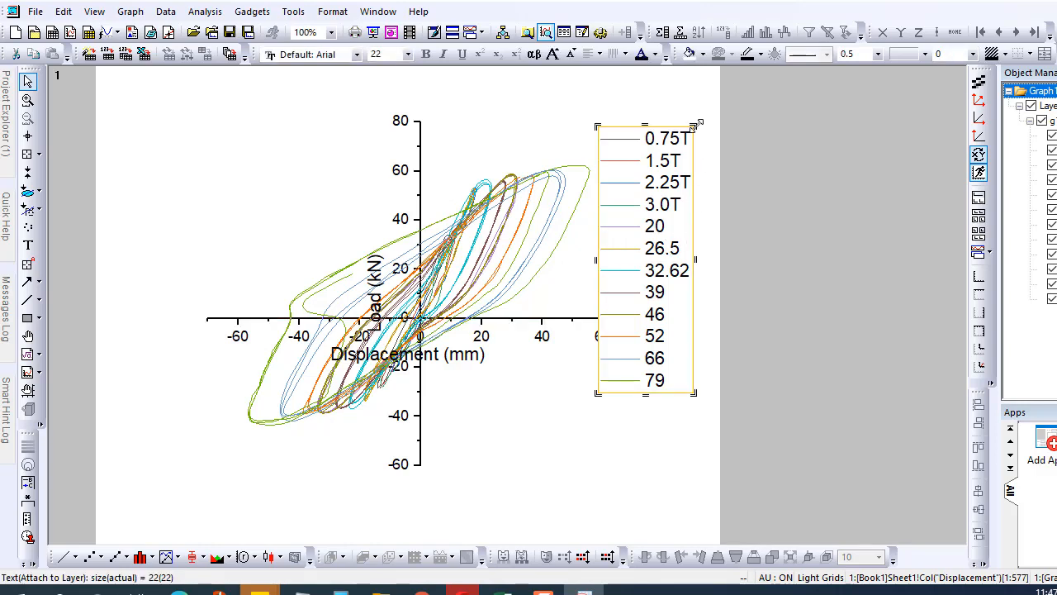
mouse_move(696, 162)
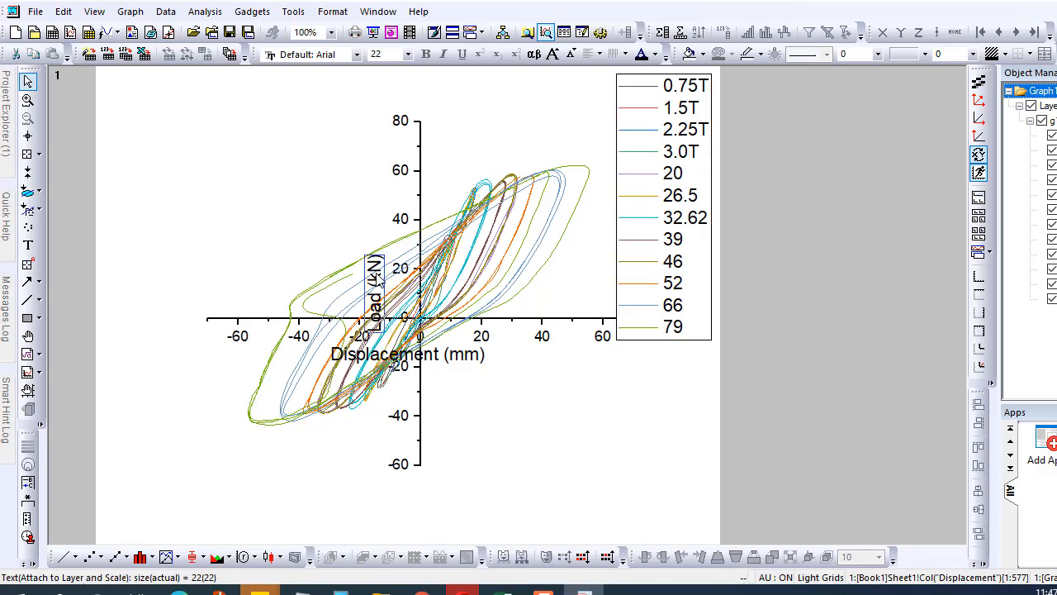
left_click_drag(374, 289, 371, 186)
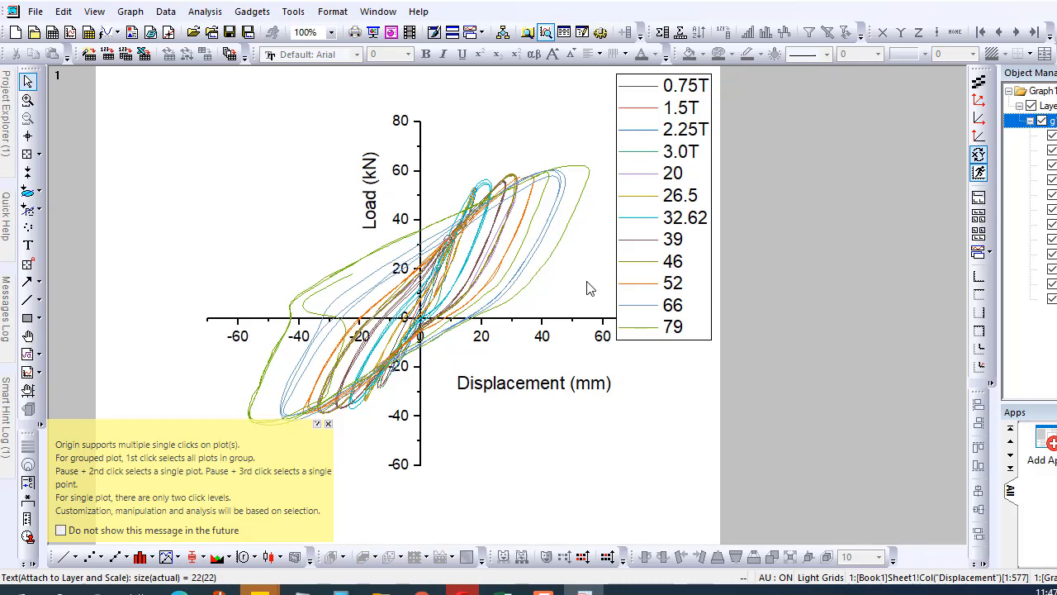
left_click(590, 288)
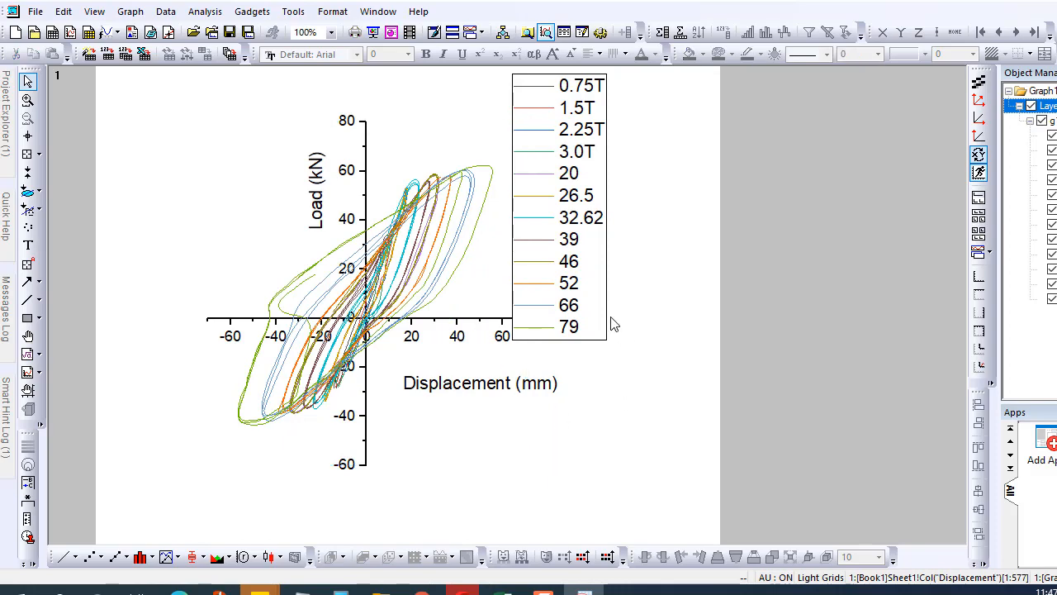
- Select the cycle legend to reposition it right of the hysteresis loops
left_click(568, 207)
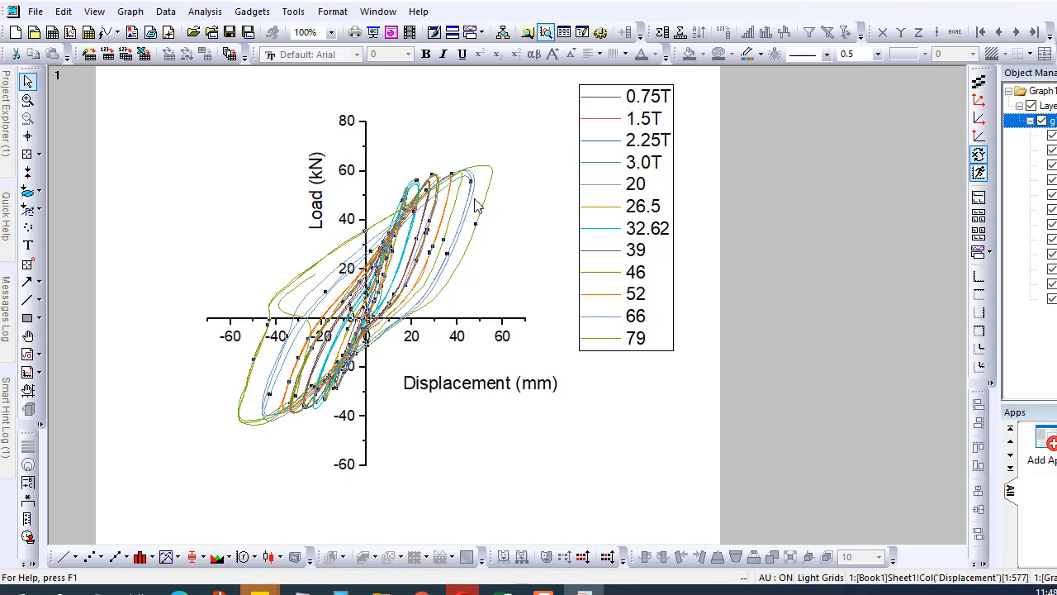
mouse_move(406, 274)
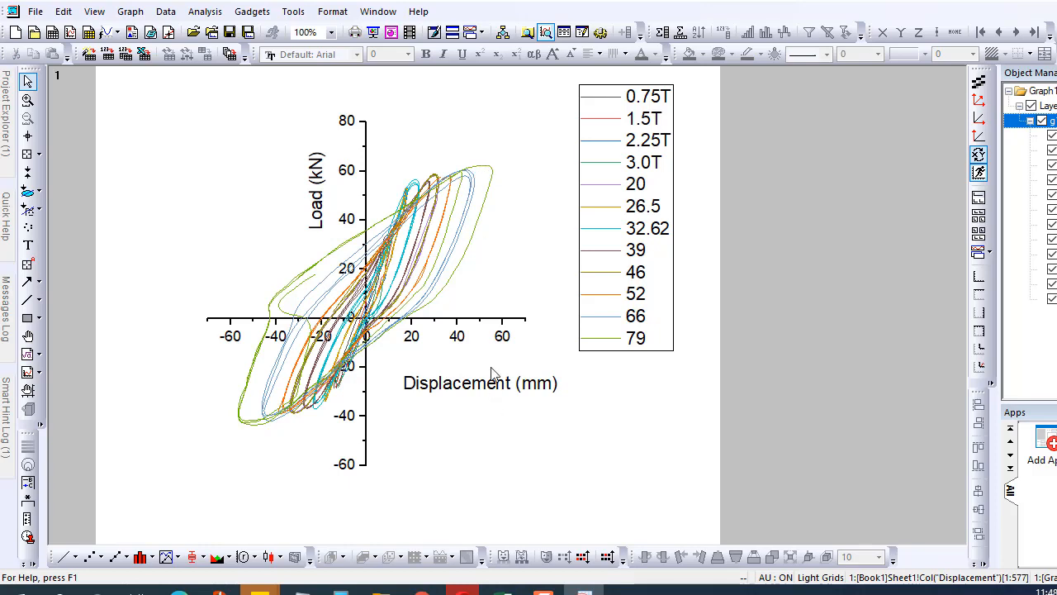
mouse_move(473, 177)
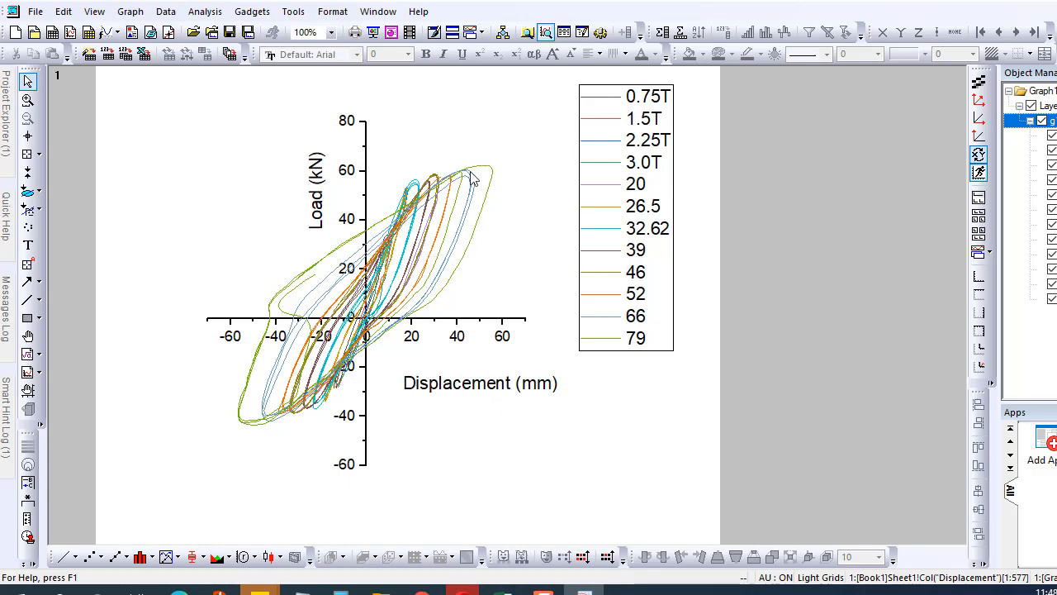
mouse_move(434, 297)
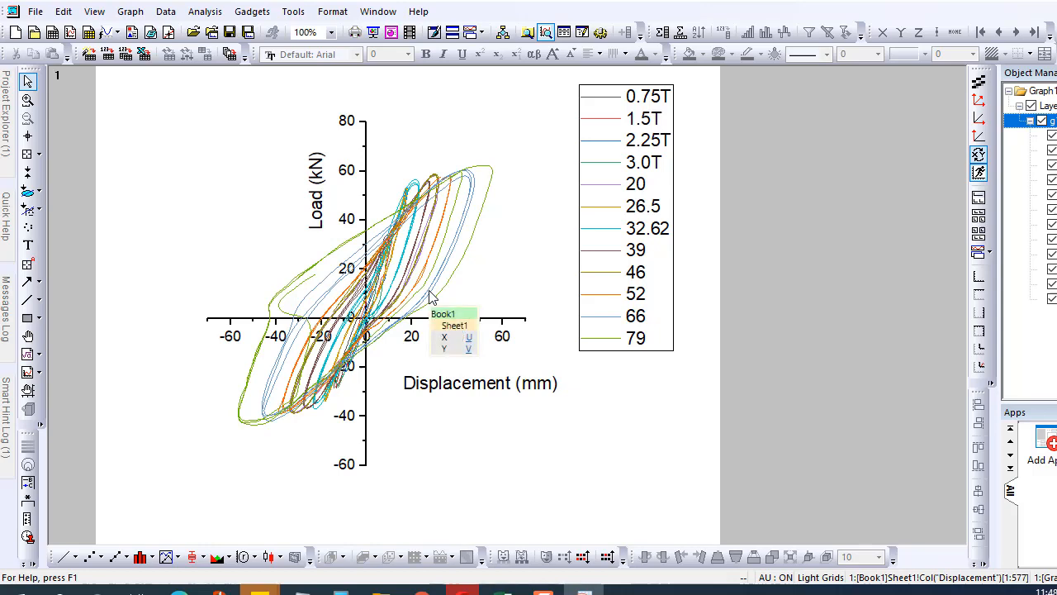
mouse_move(468, 124)
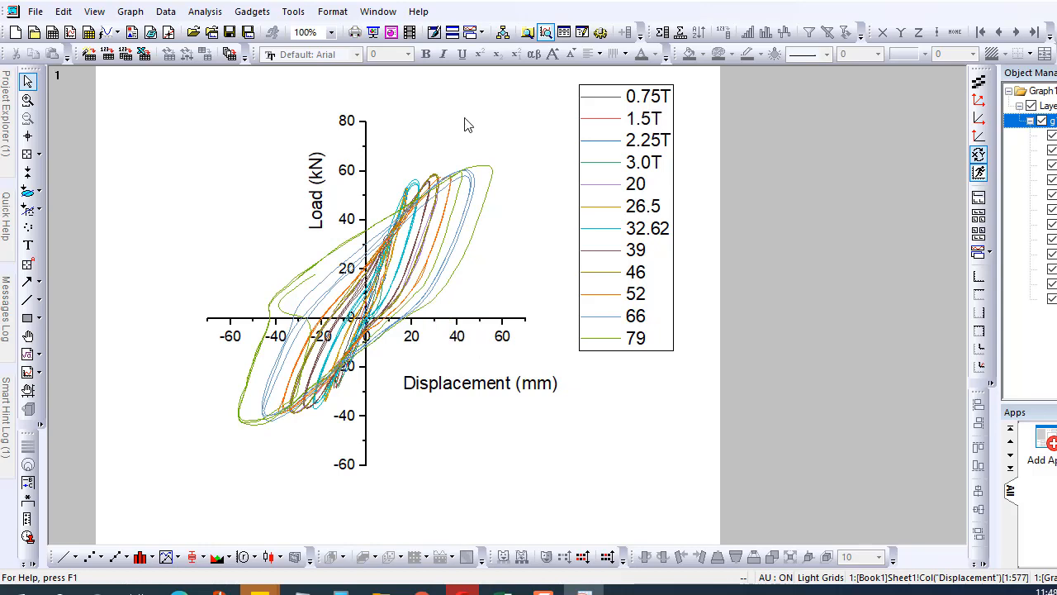
mouse_move(289, 221)
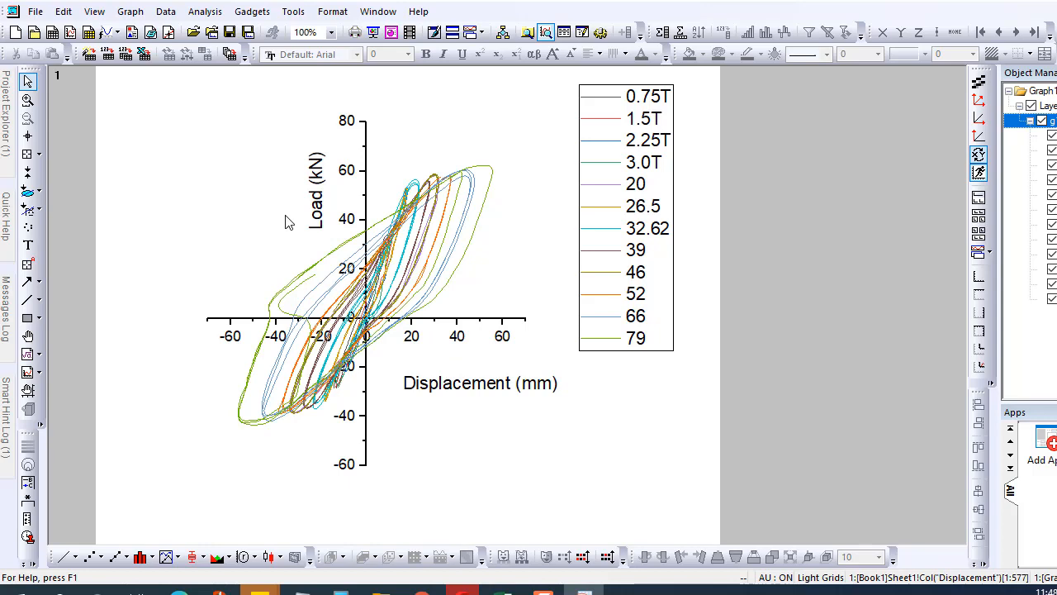